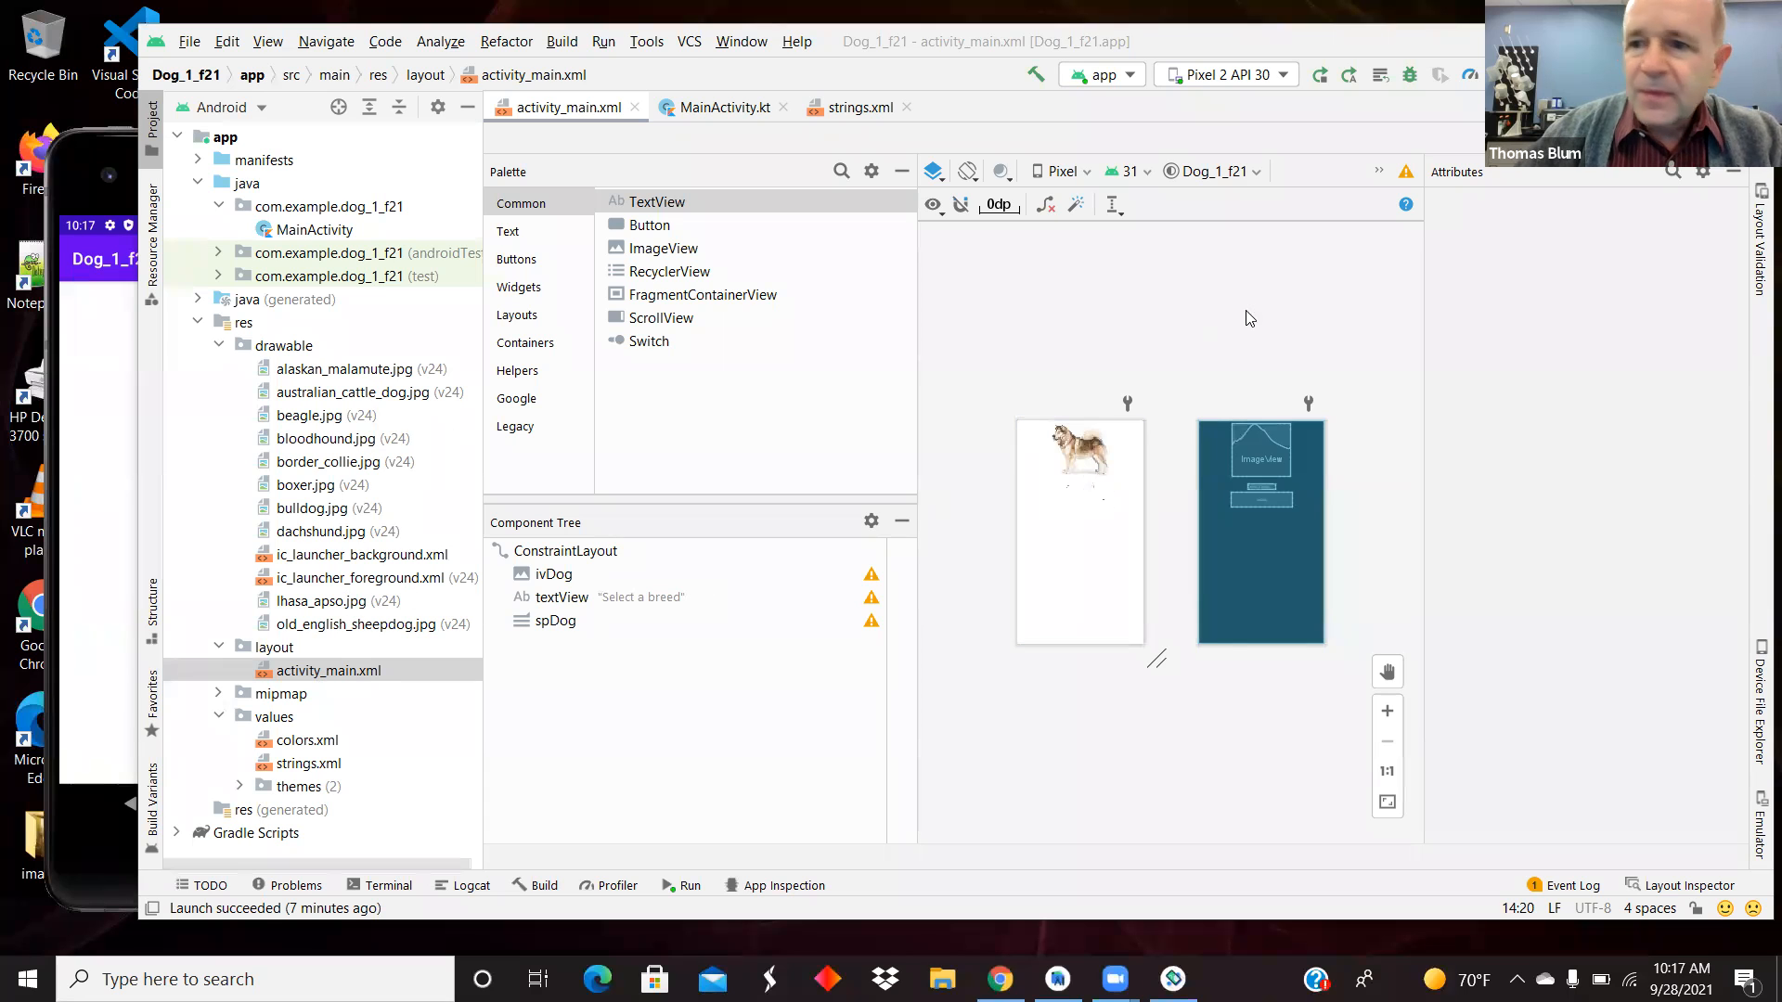
mouse_move(1448, 263)
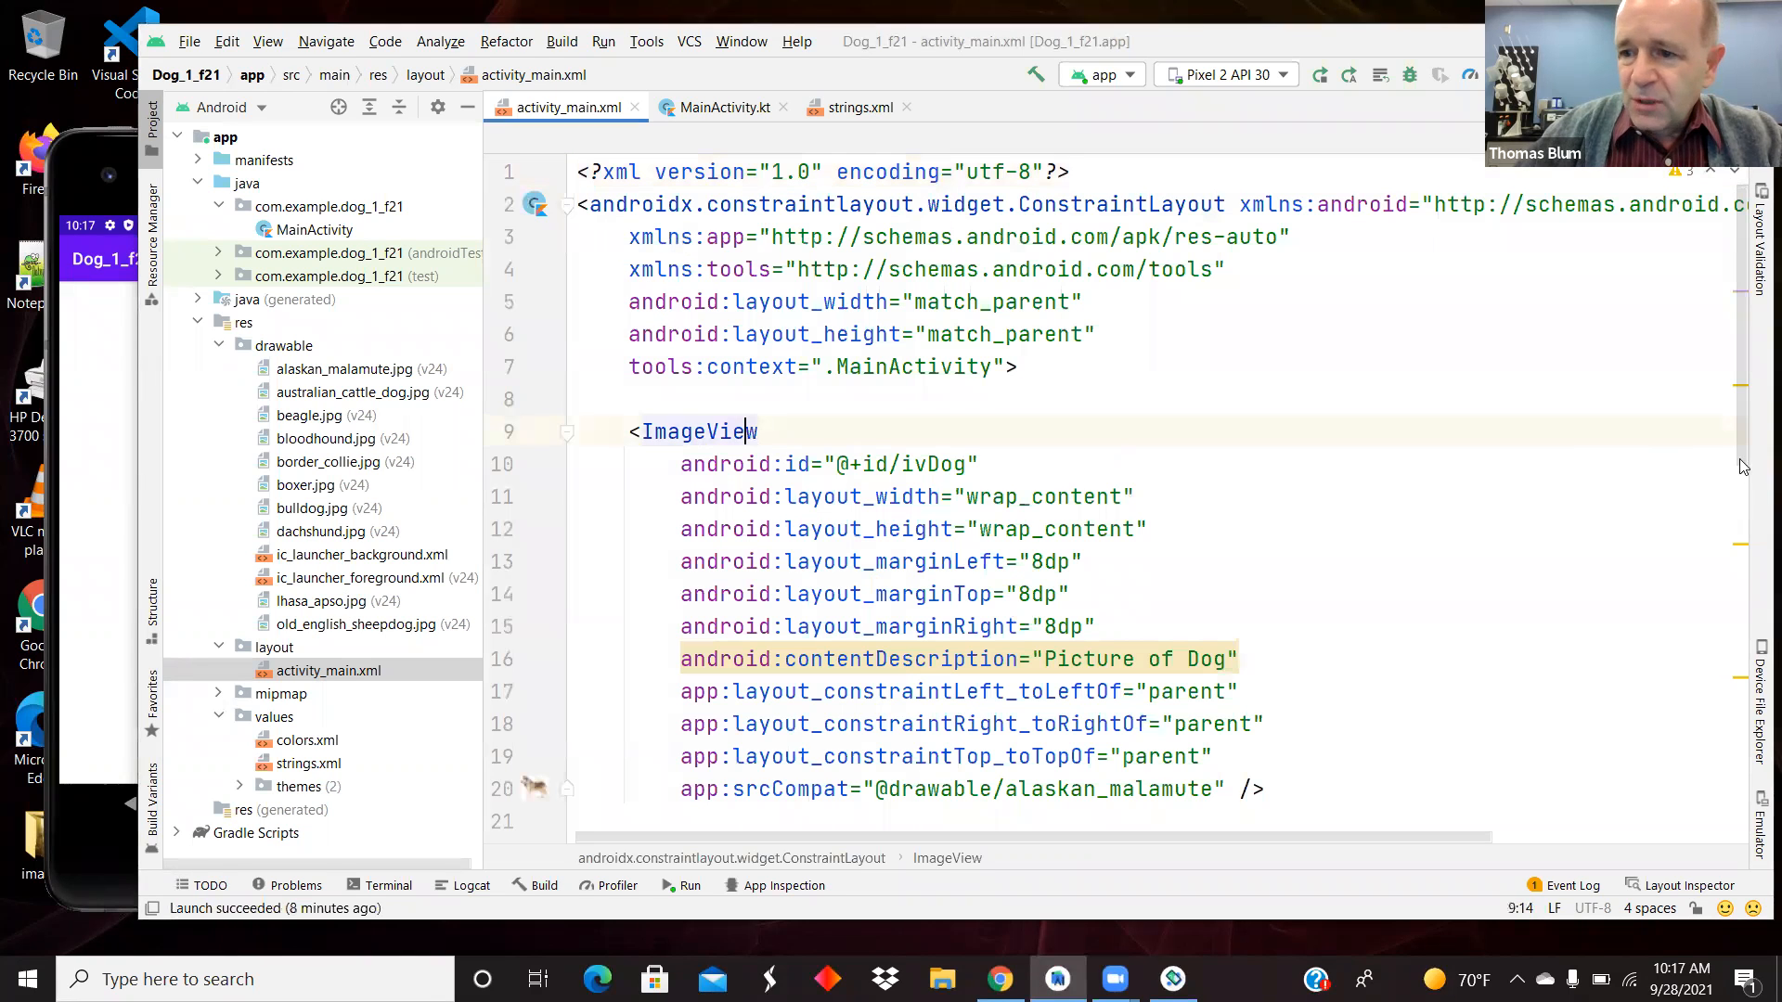
Step: Scroll through the ImageView, TextView and Spinner elements in the activity_main.xml code
scroll(down, 3)
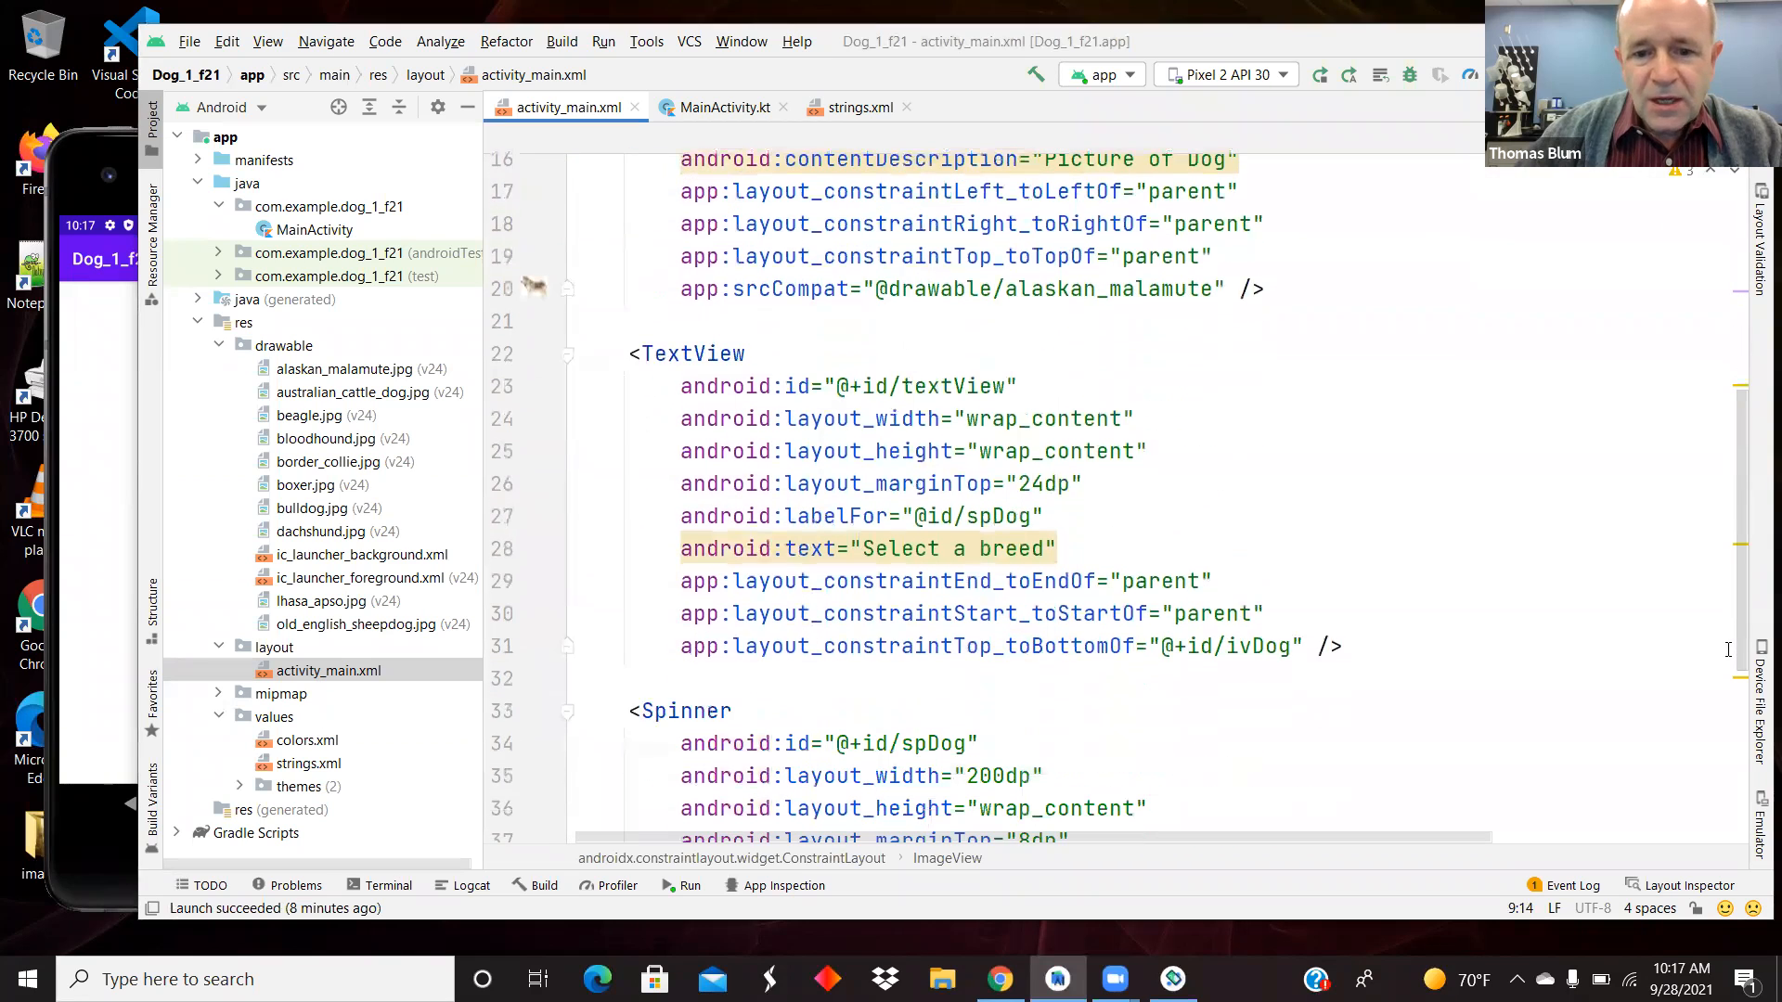
scroll(down, 3)
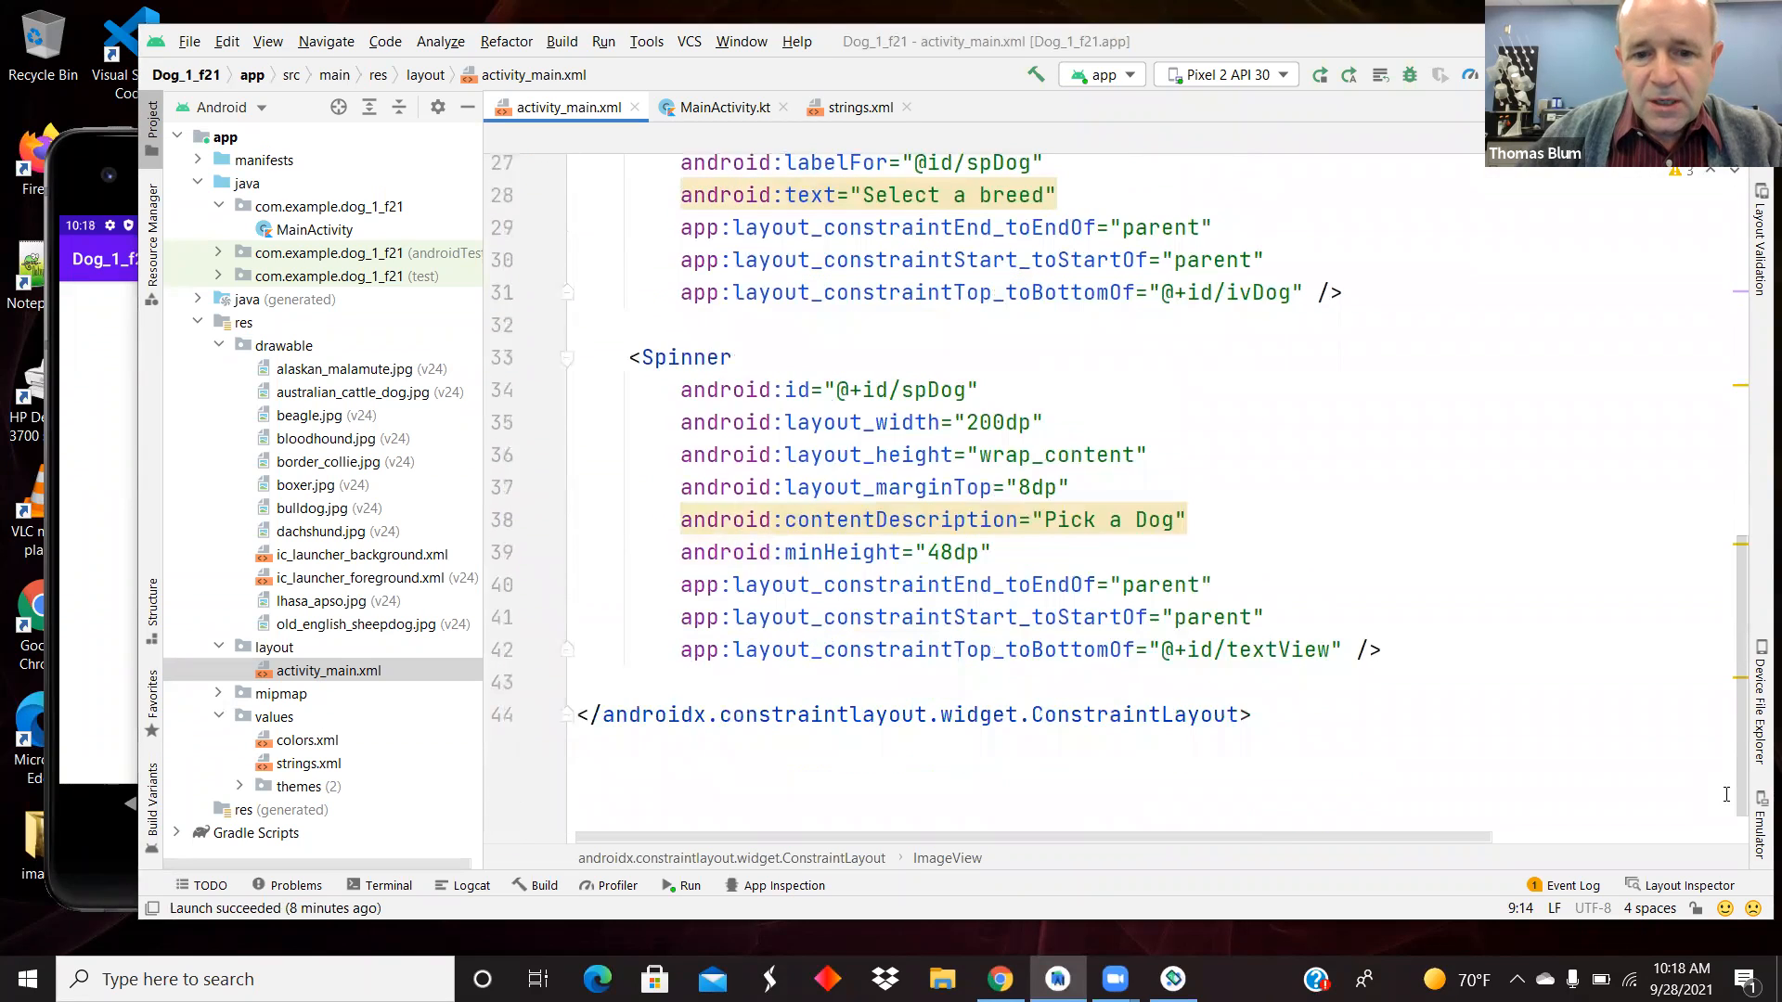
mouse_move(79, 148)
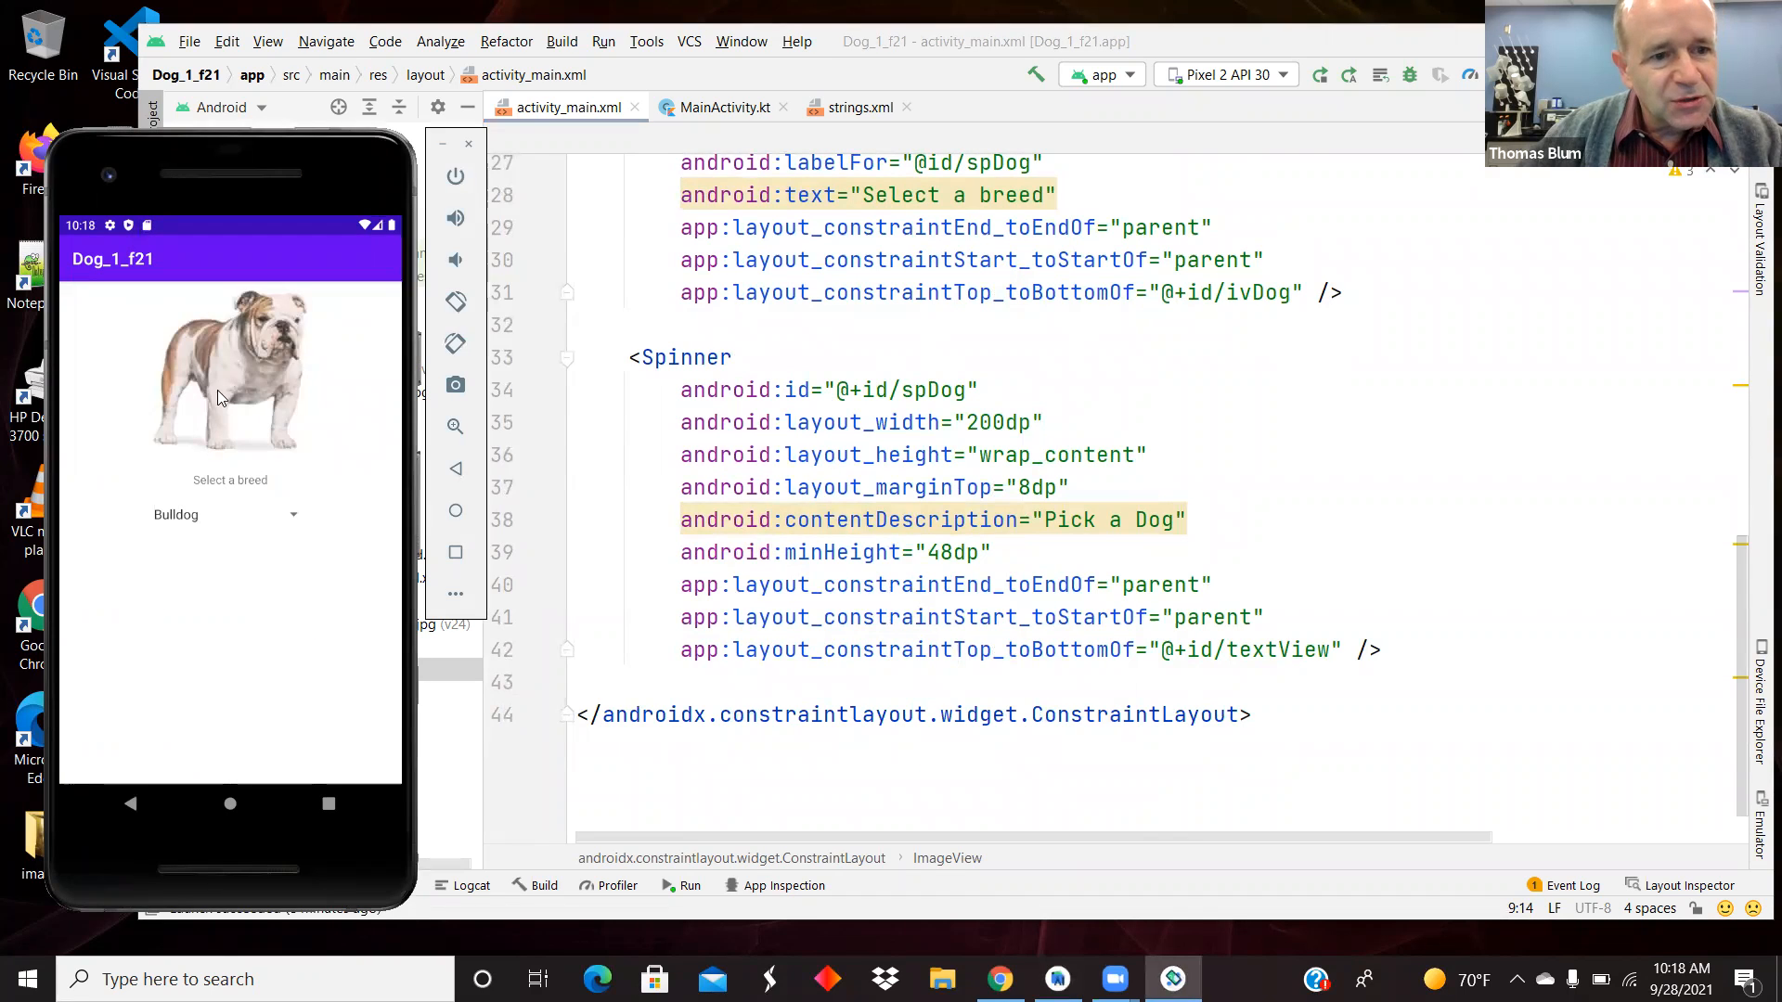
mouse_move(270, 497)
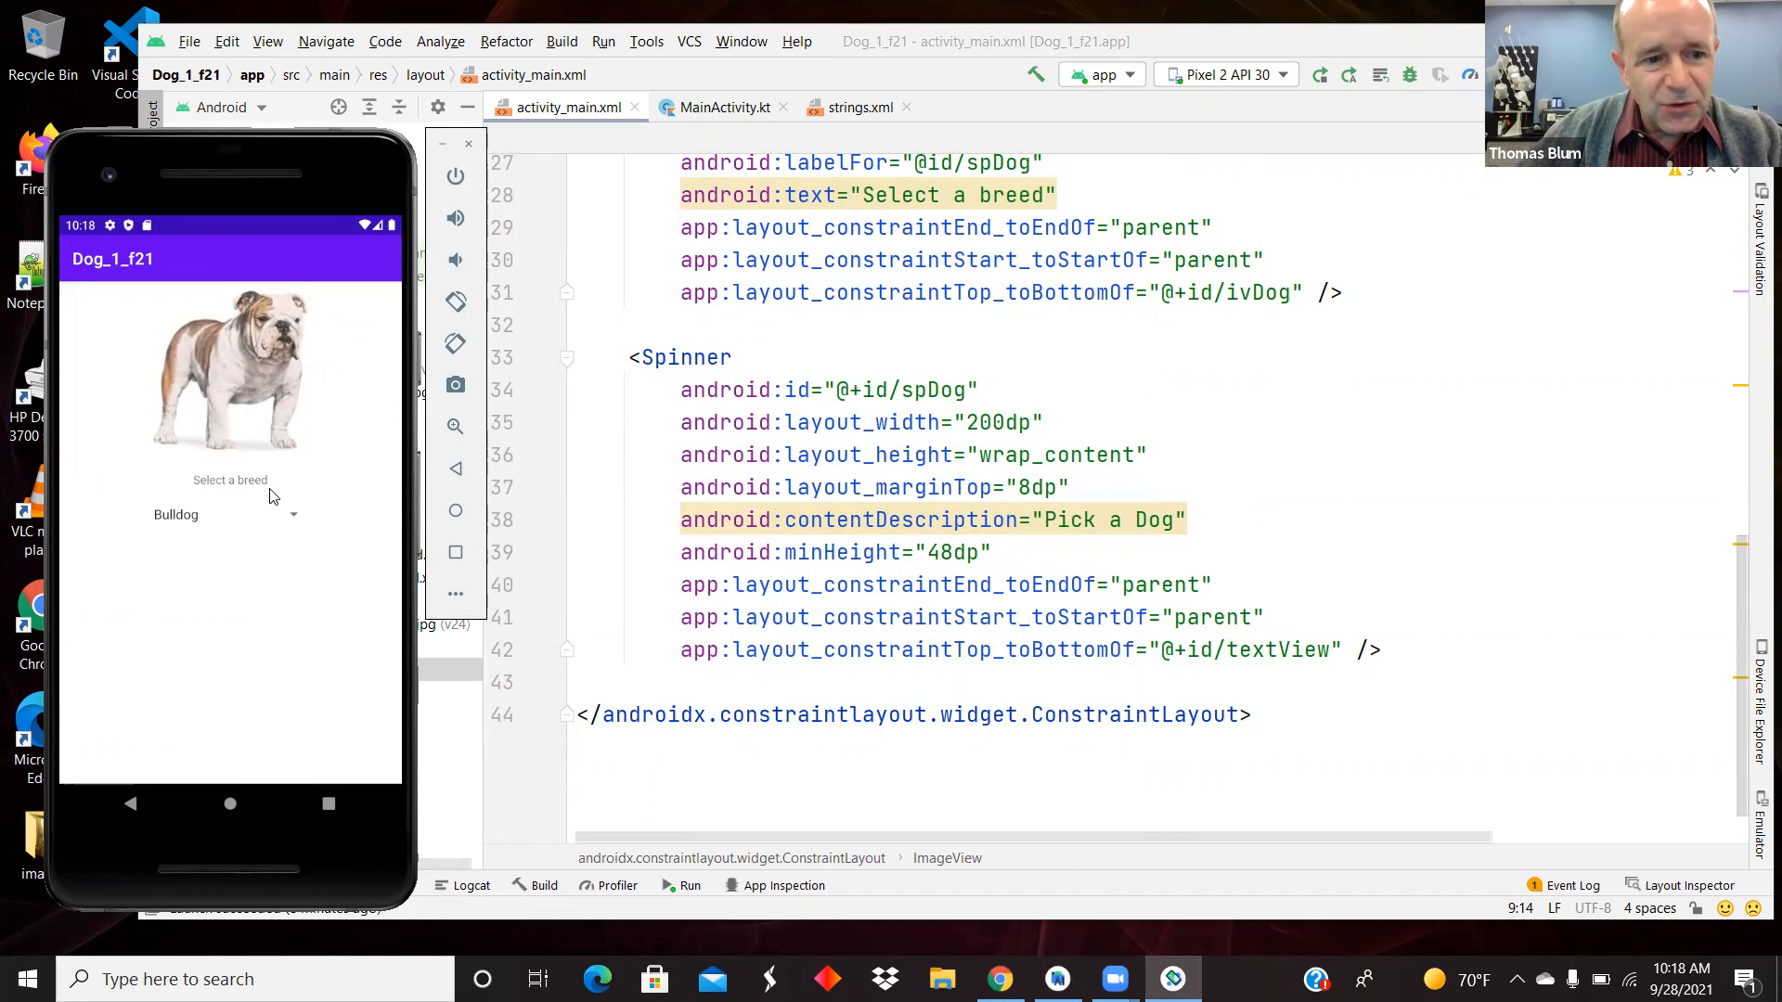
mouse_move(163, 524)
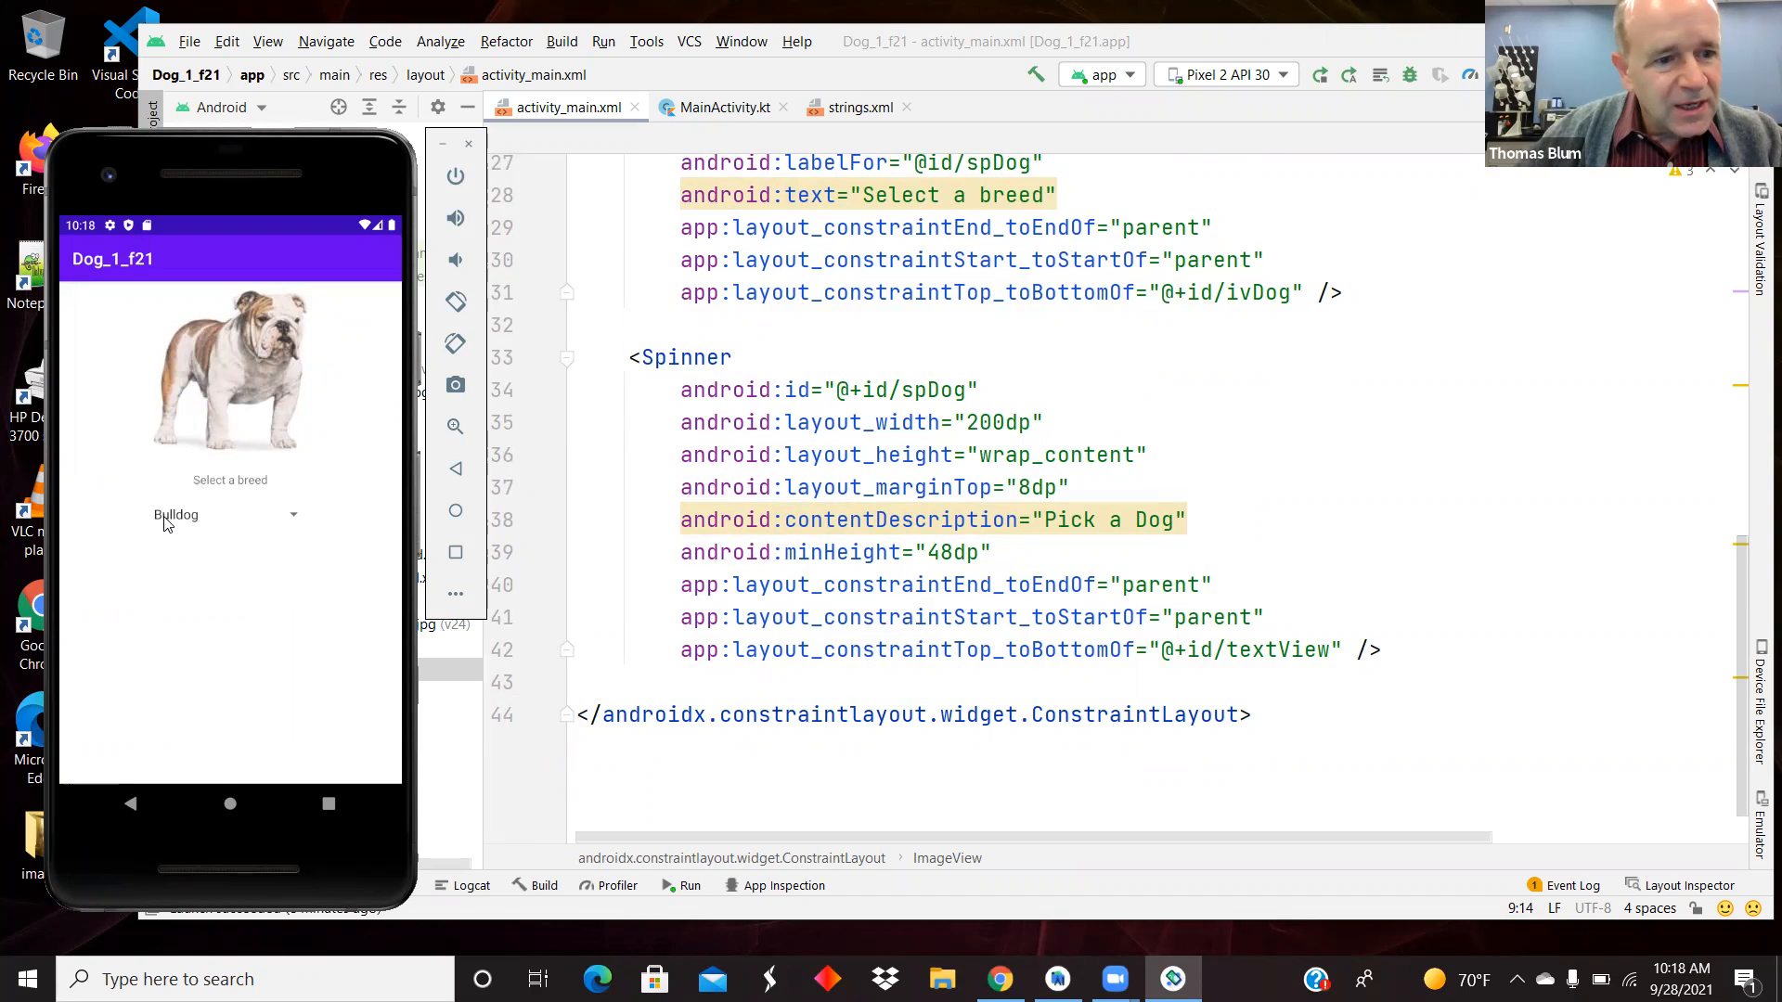
mouse_move(256, 528)
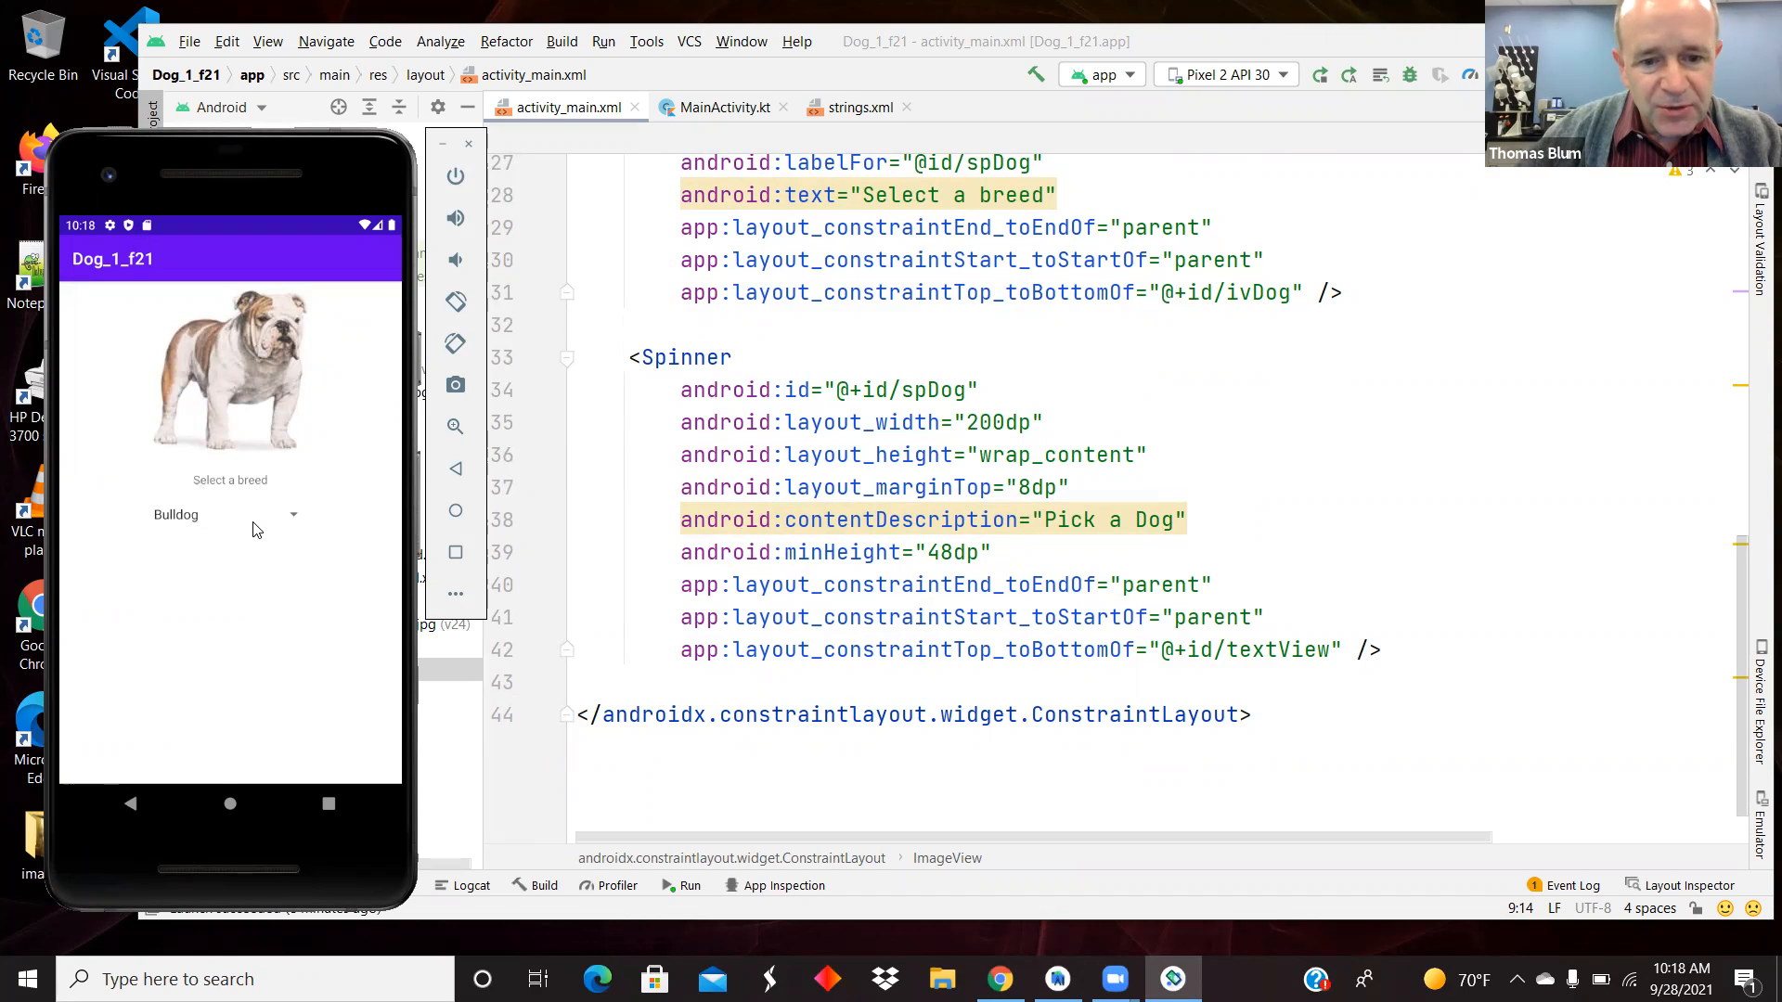
click(227, 513)
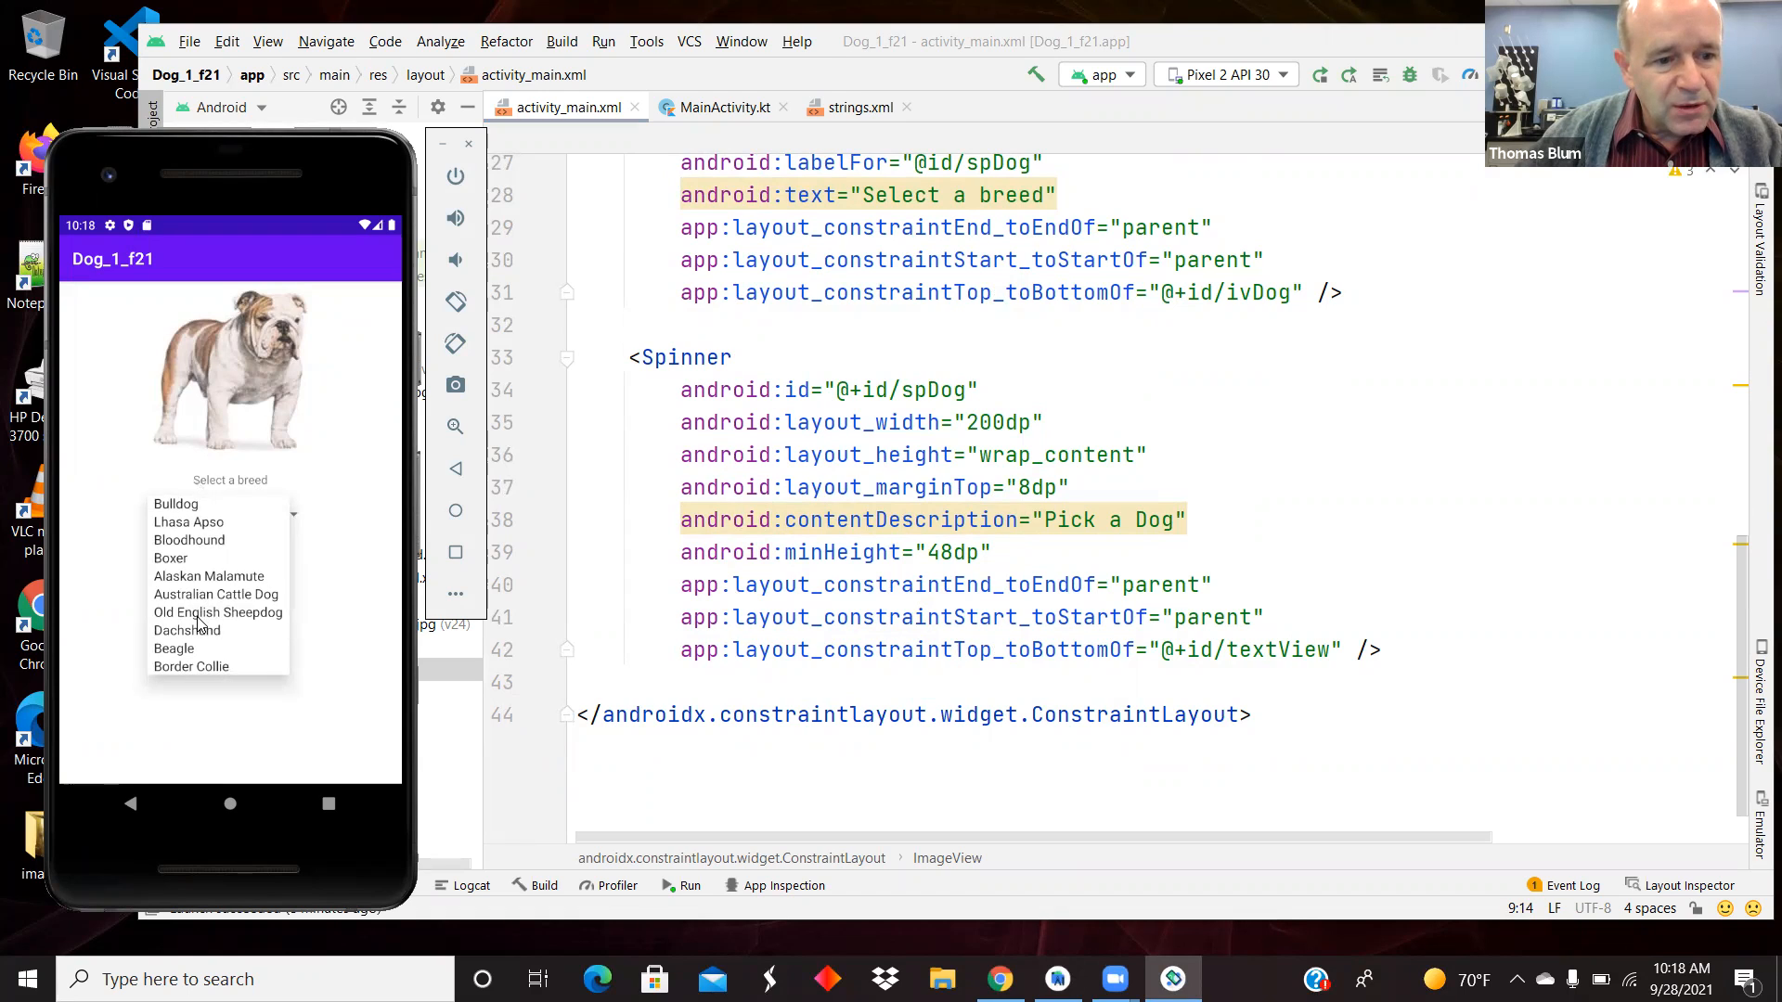
click(218, 611)
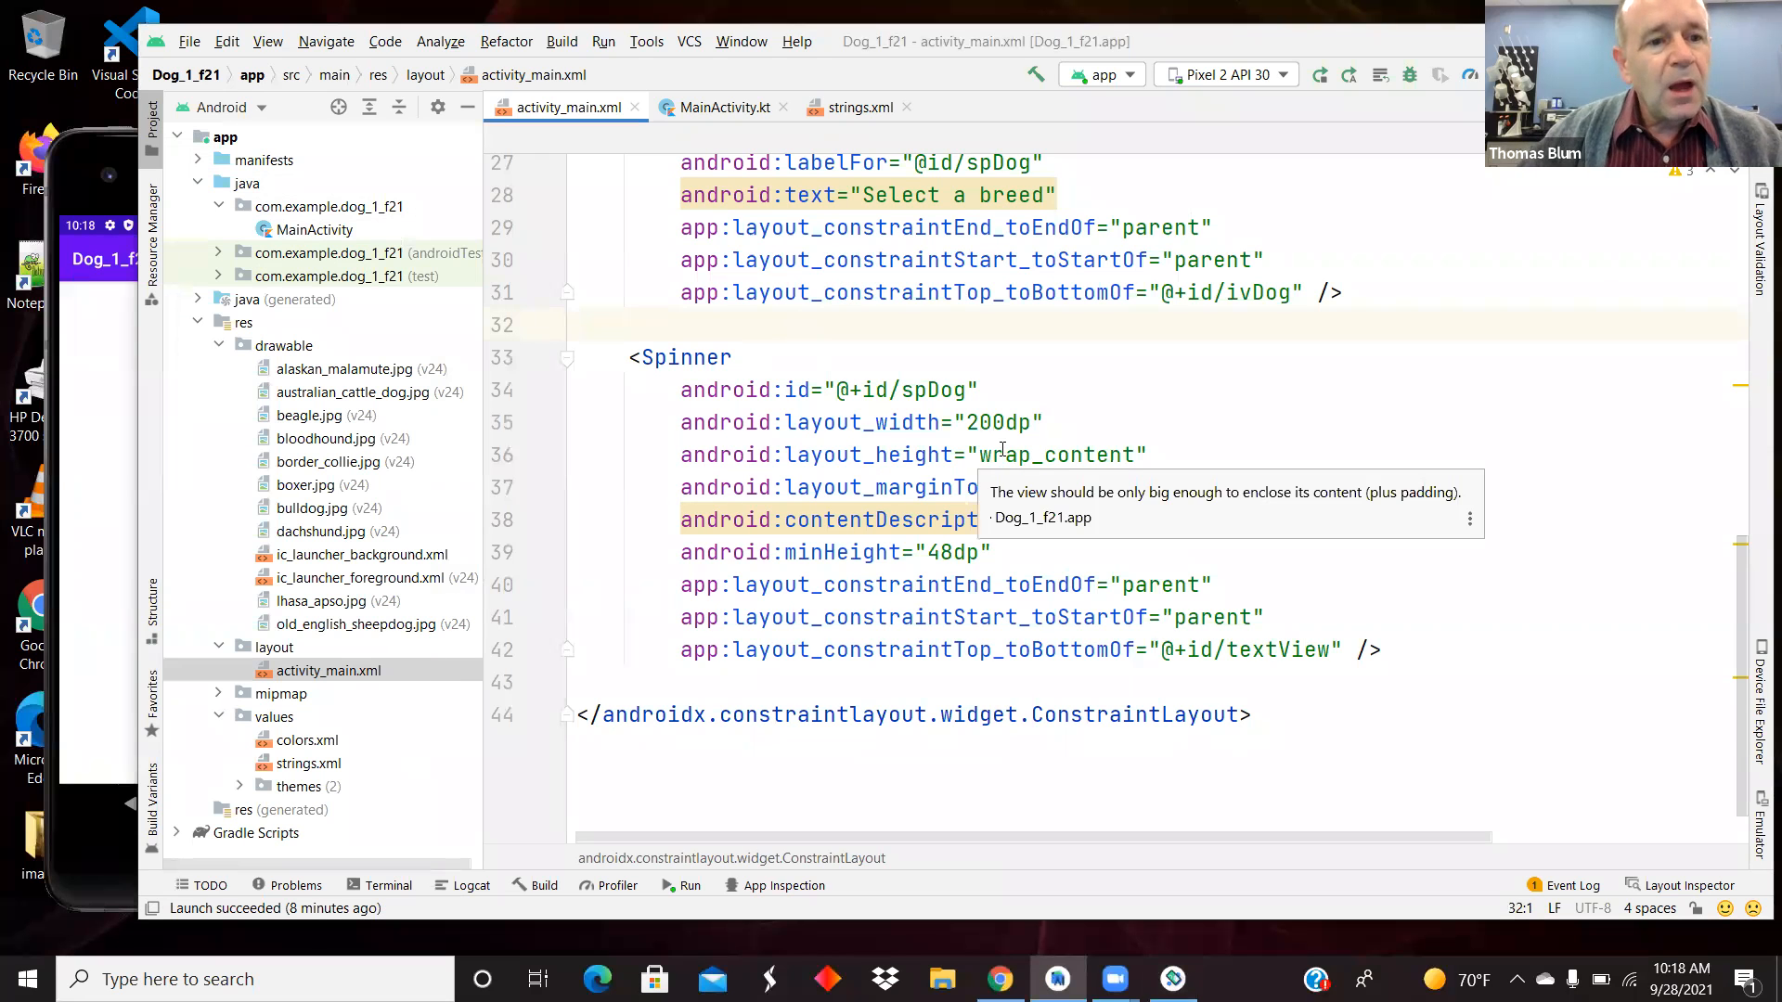
Step: Open res/values/strings.xml with the ten-breed dogs array, then select the drawable folder
text(Pick a Dog")
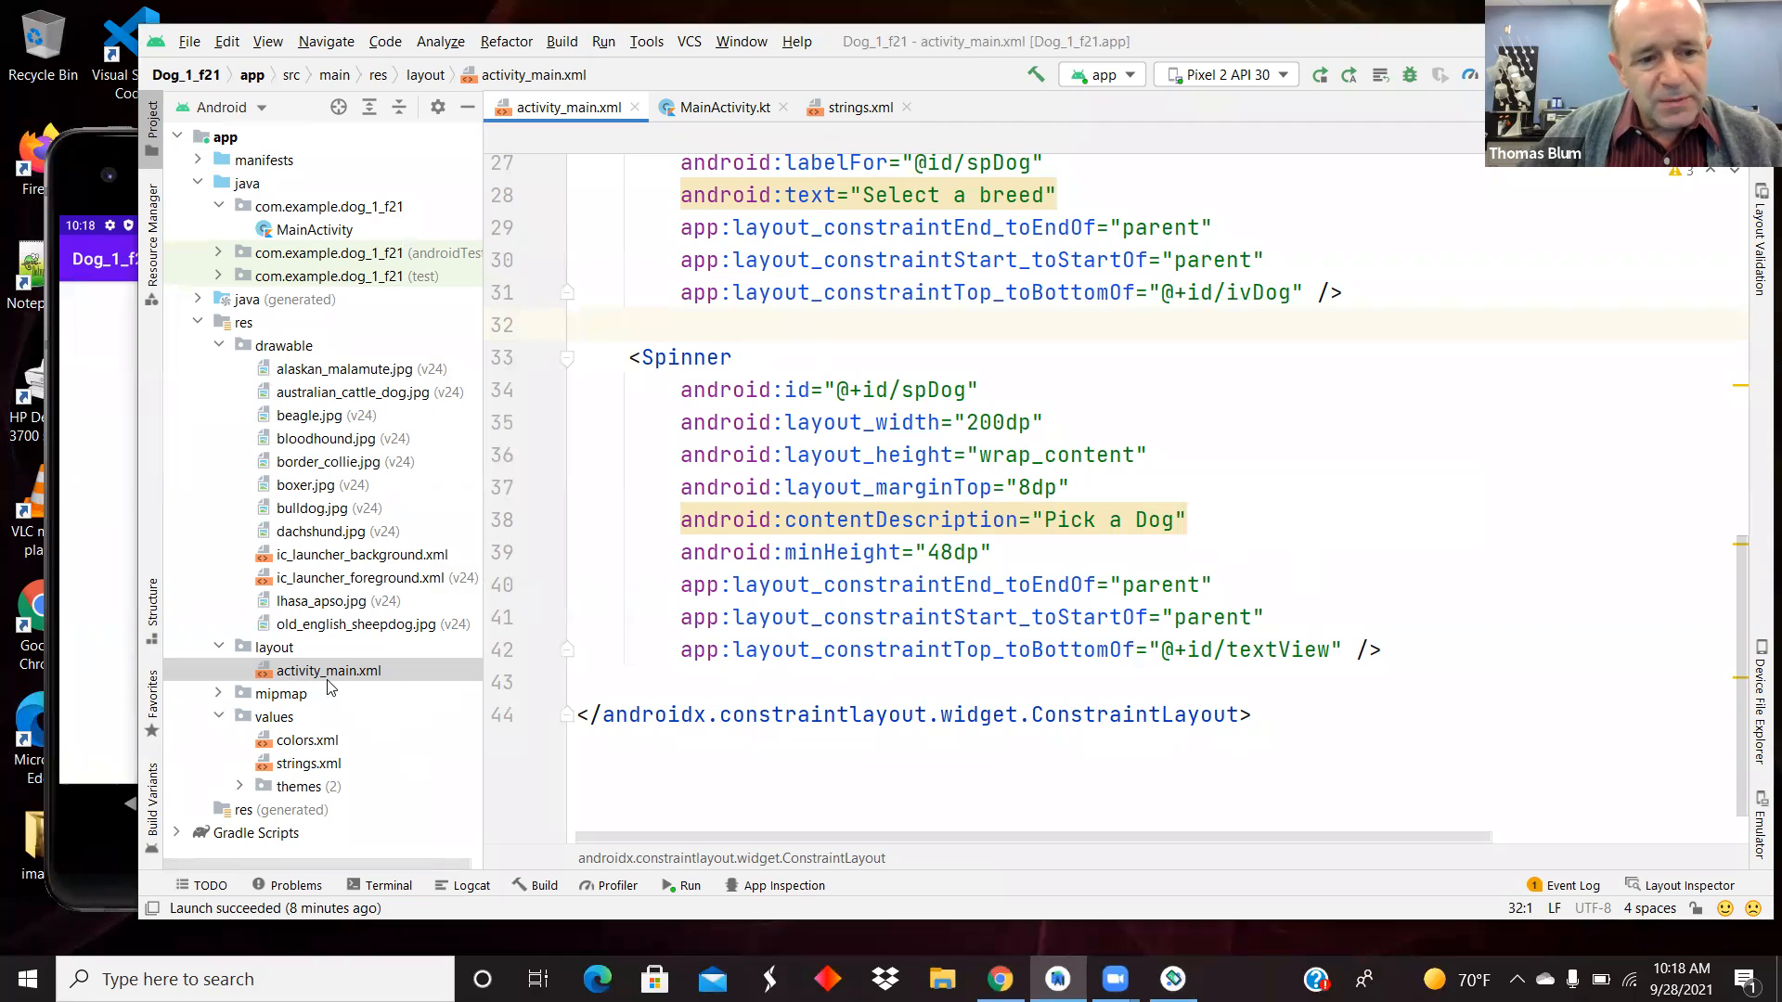
mouse_move(267, 730)
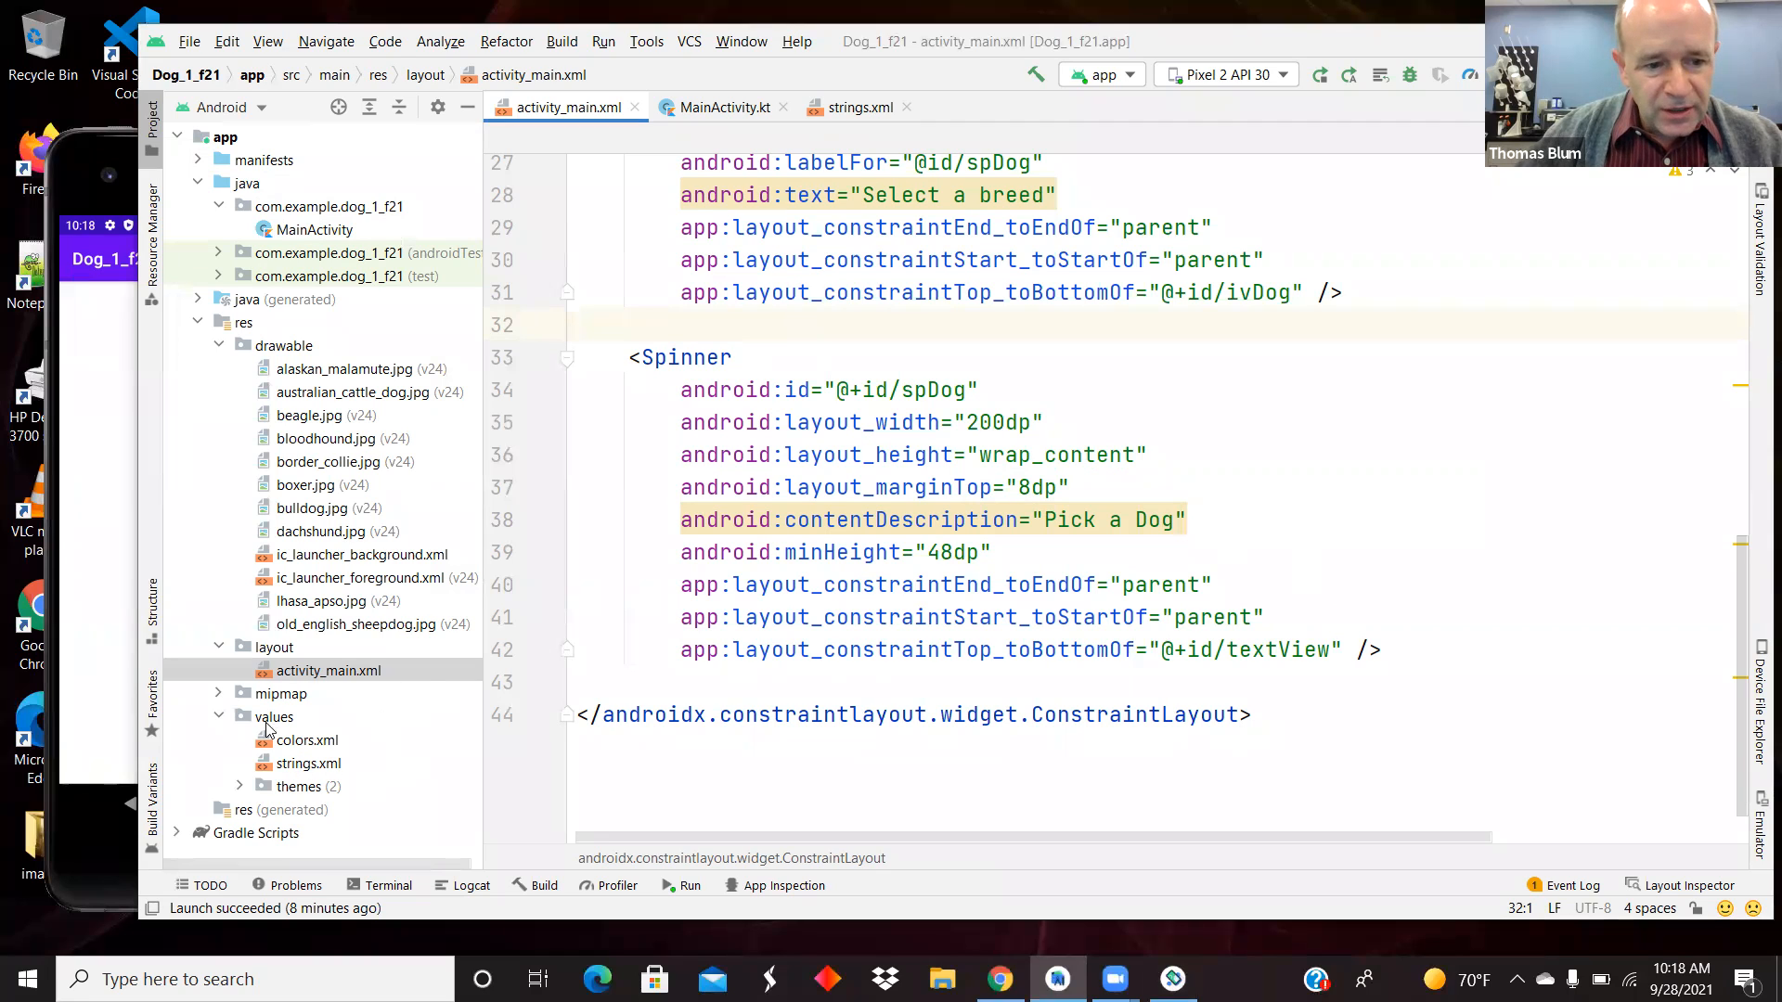
click(310, 762)
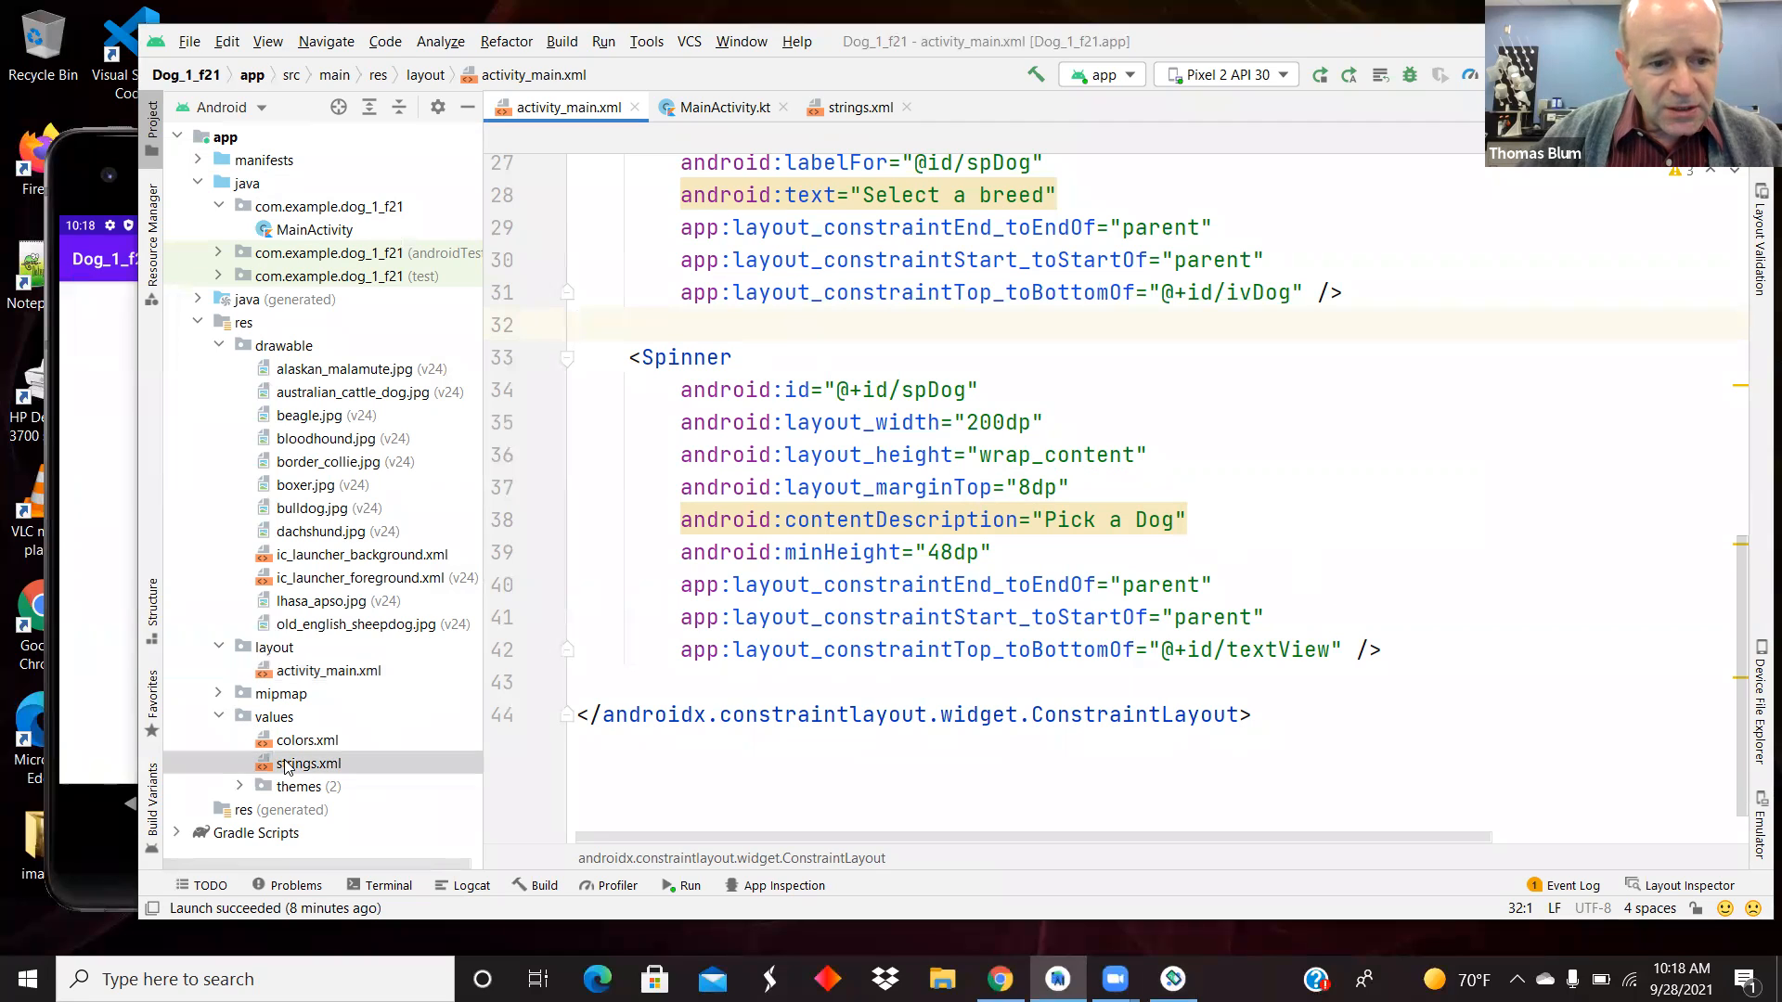
click(308, 763)
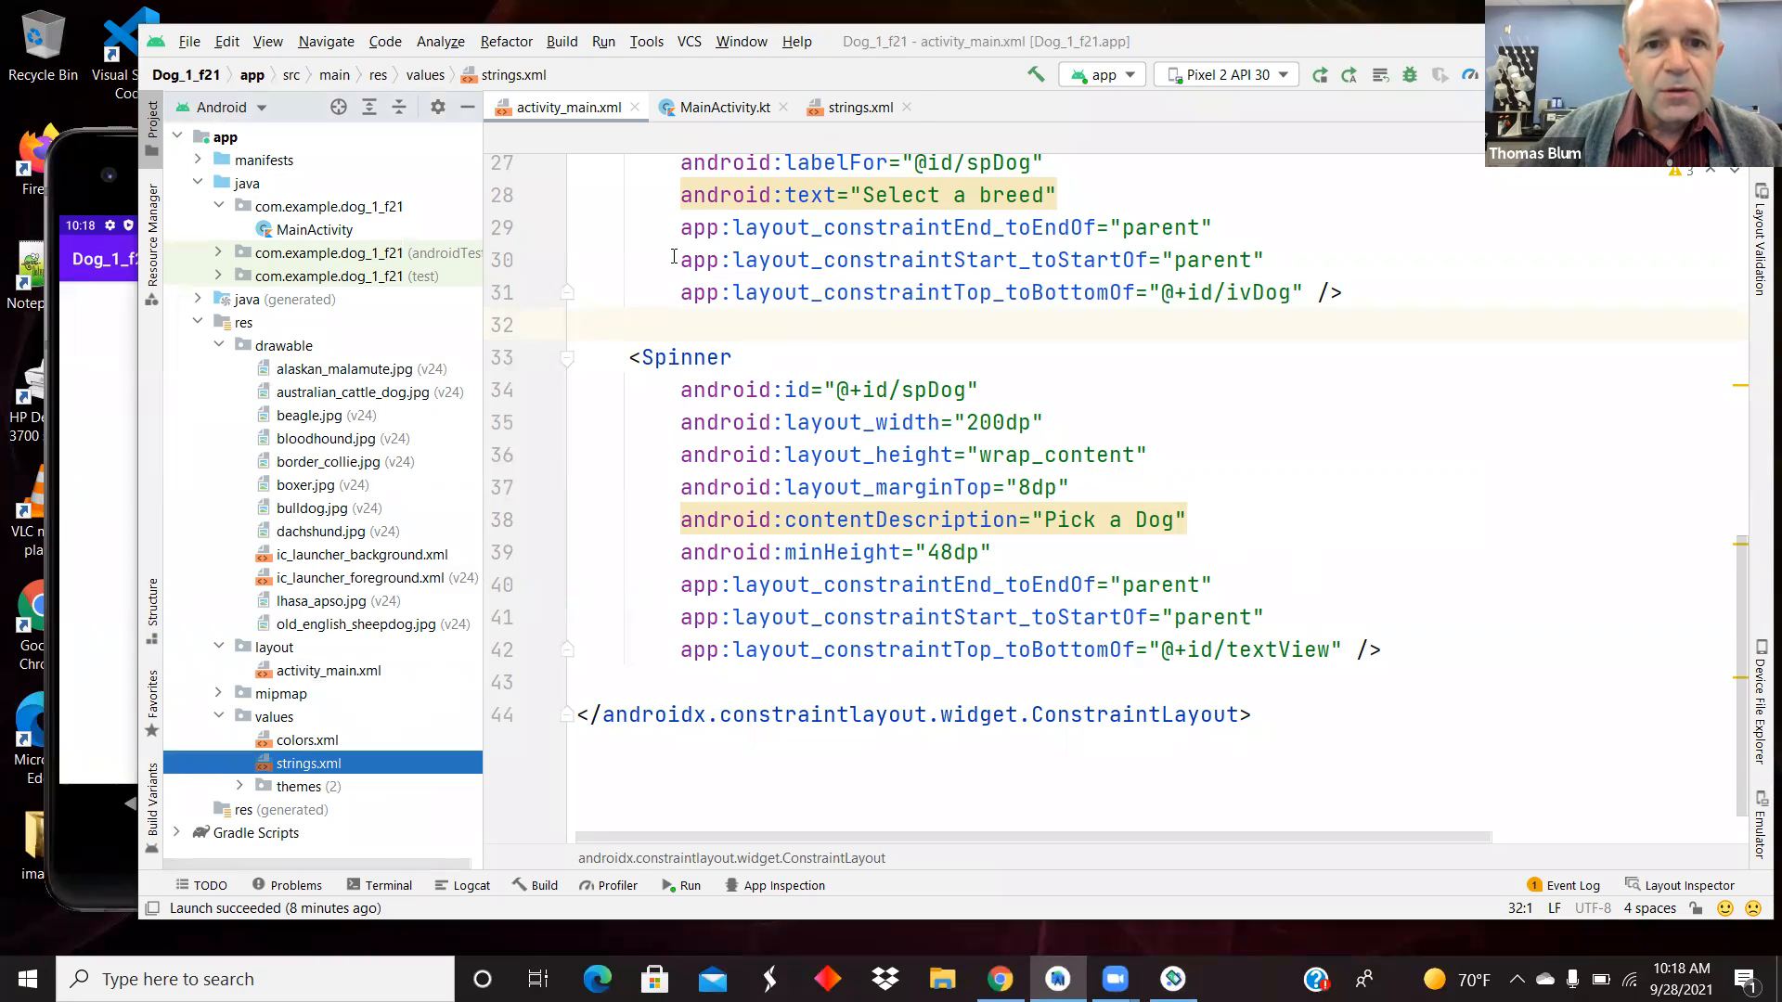
click(855, 107)
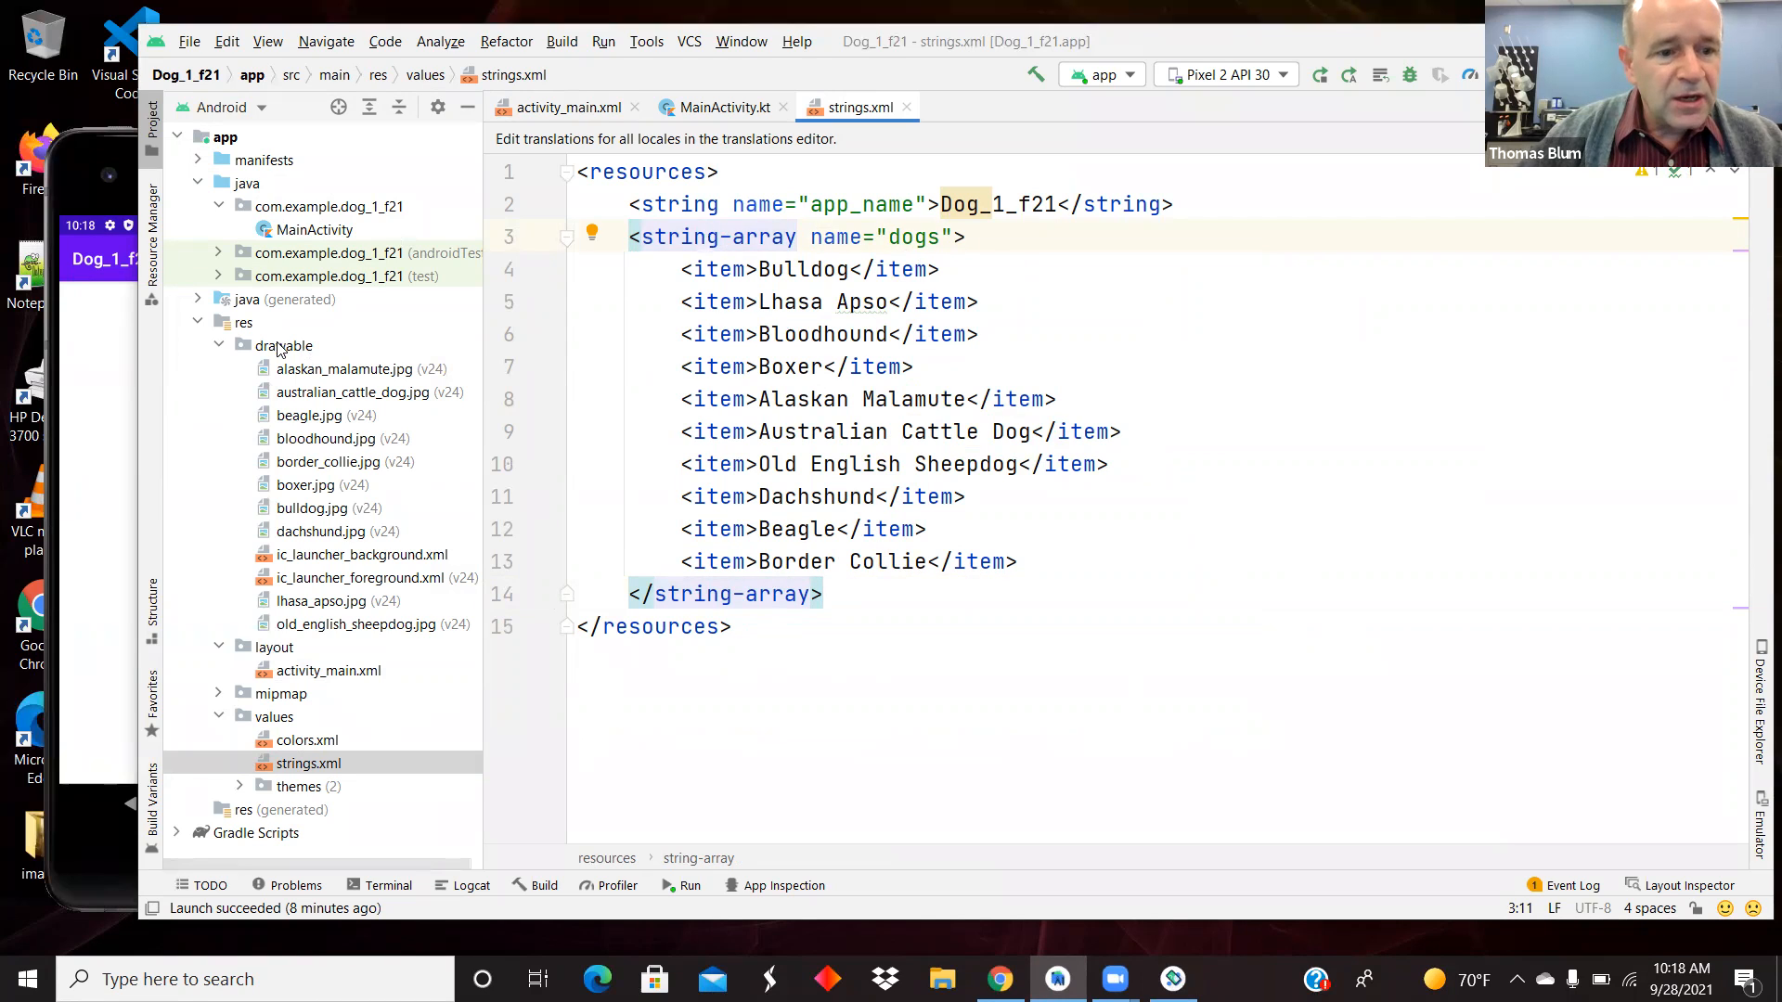
click(284, 344)
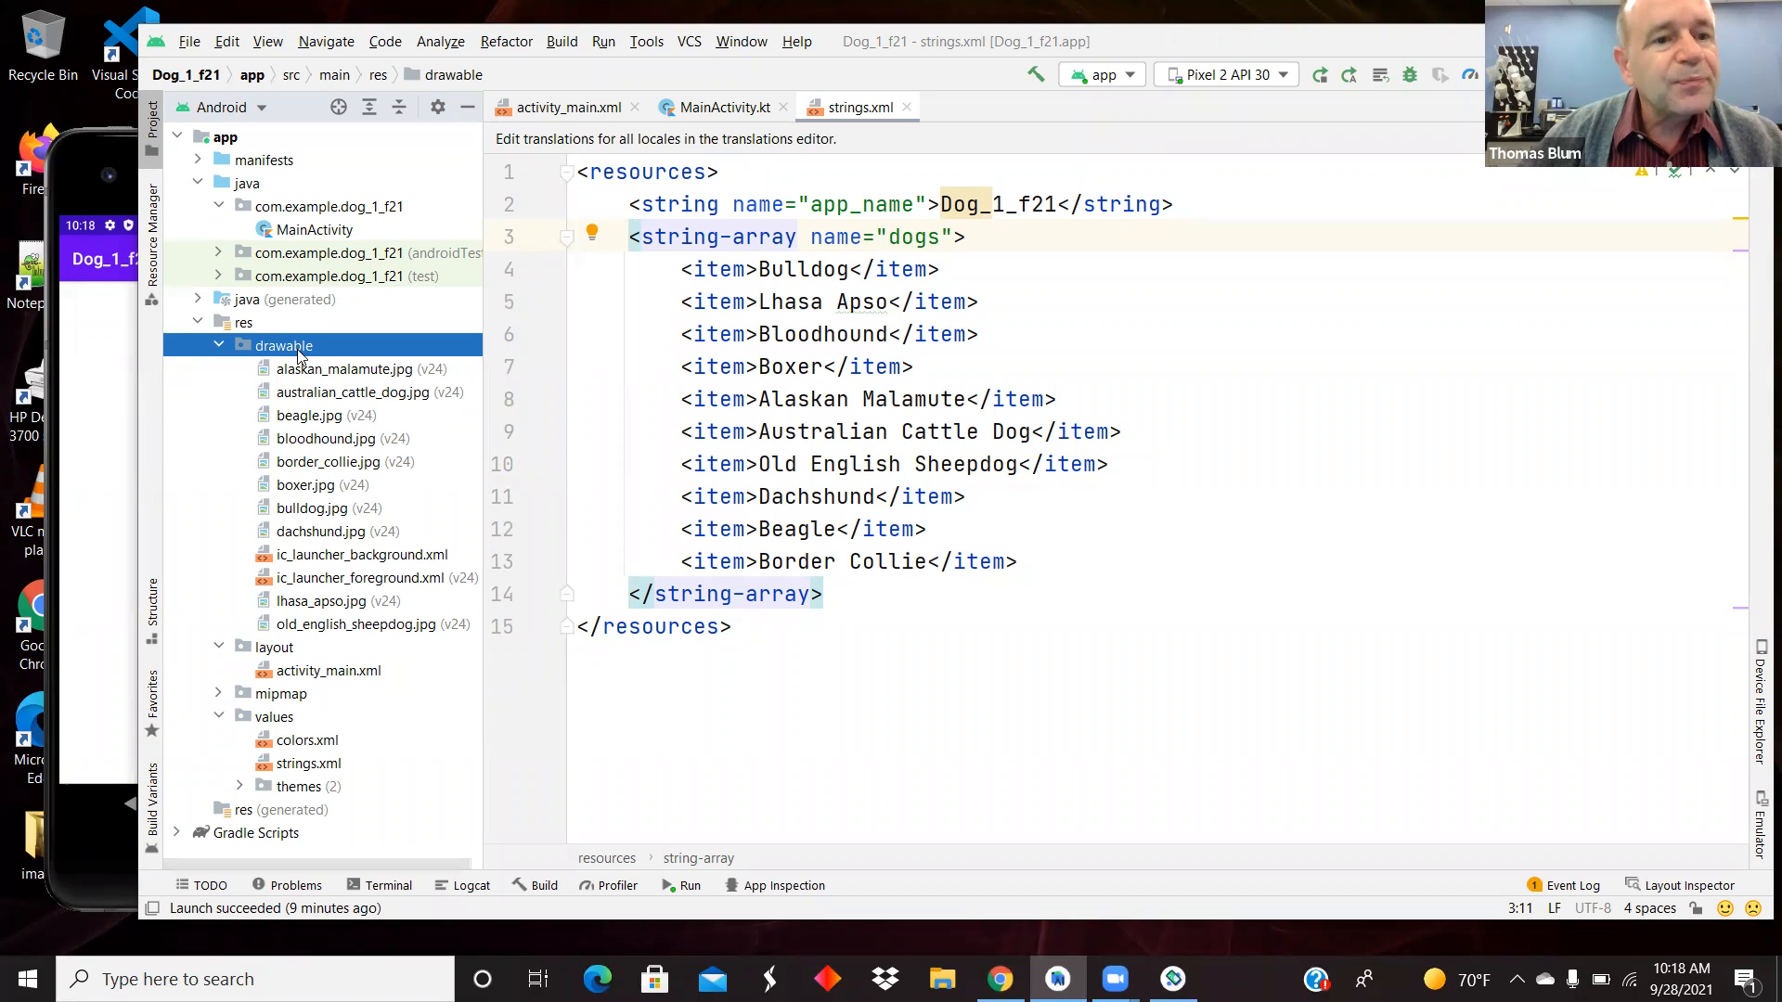
mouse_move(298, 353)
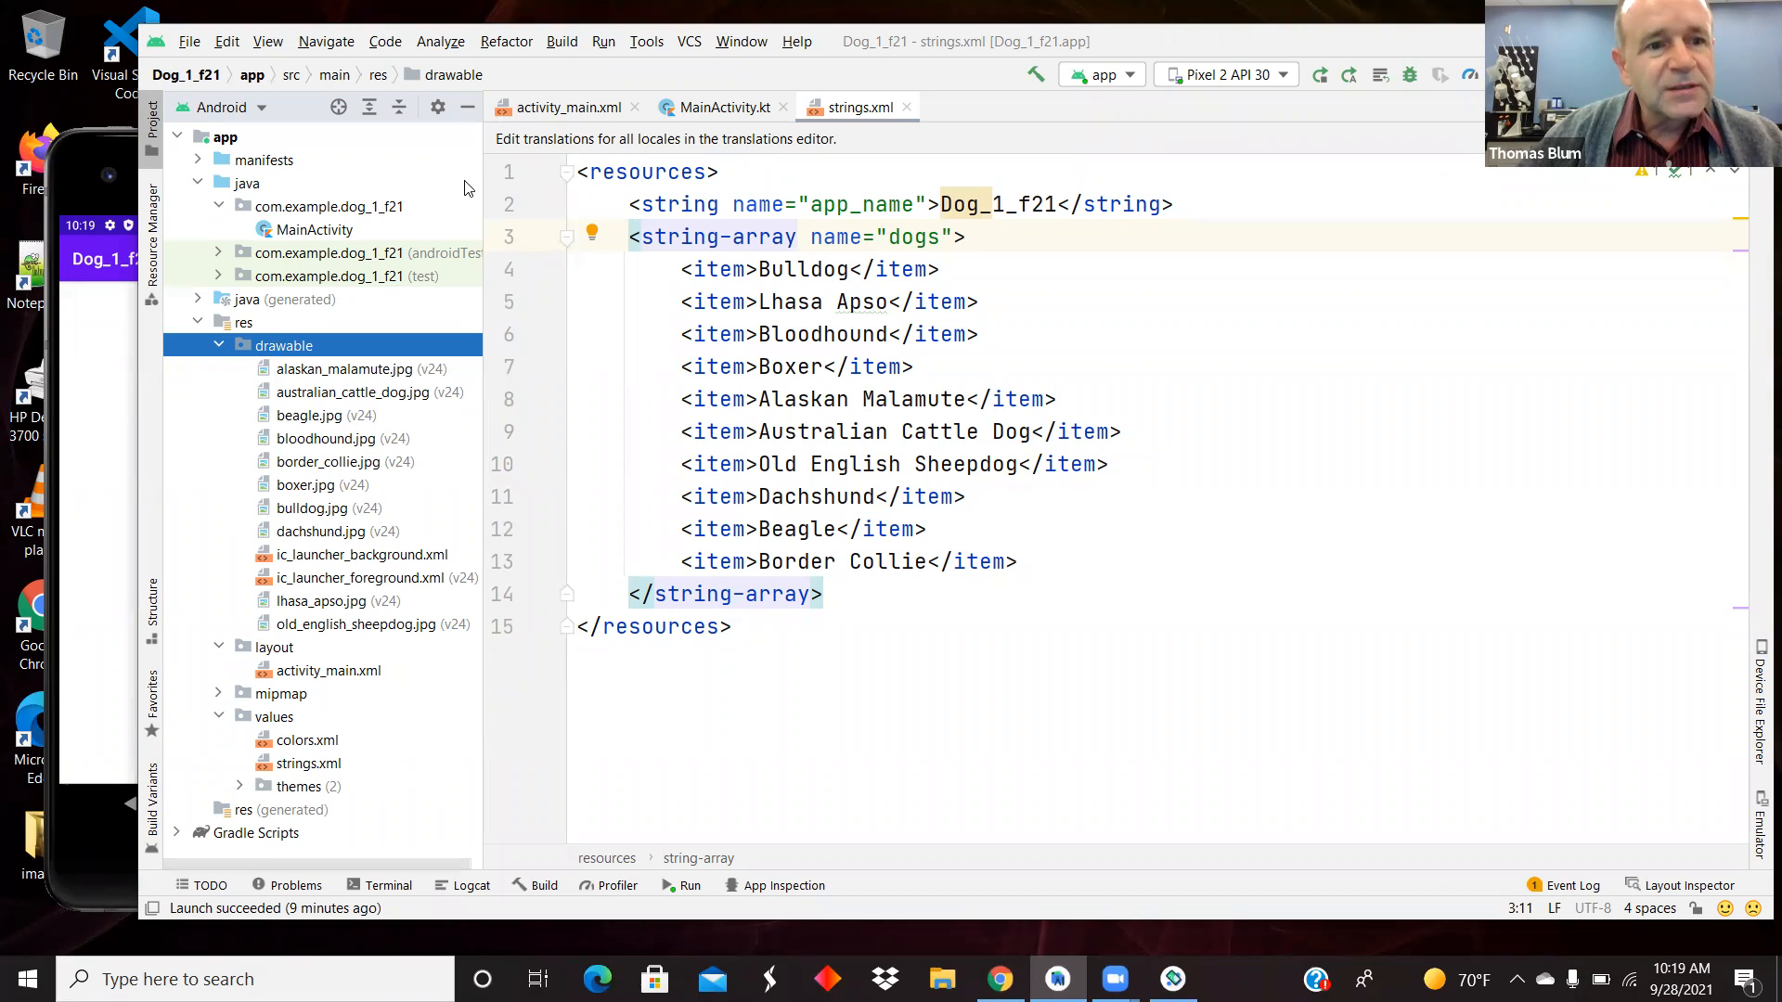
mouse_move(326, 236)
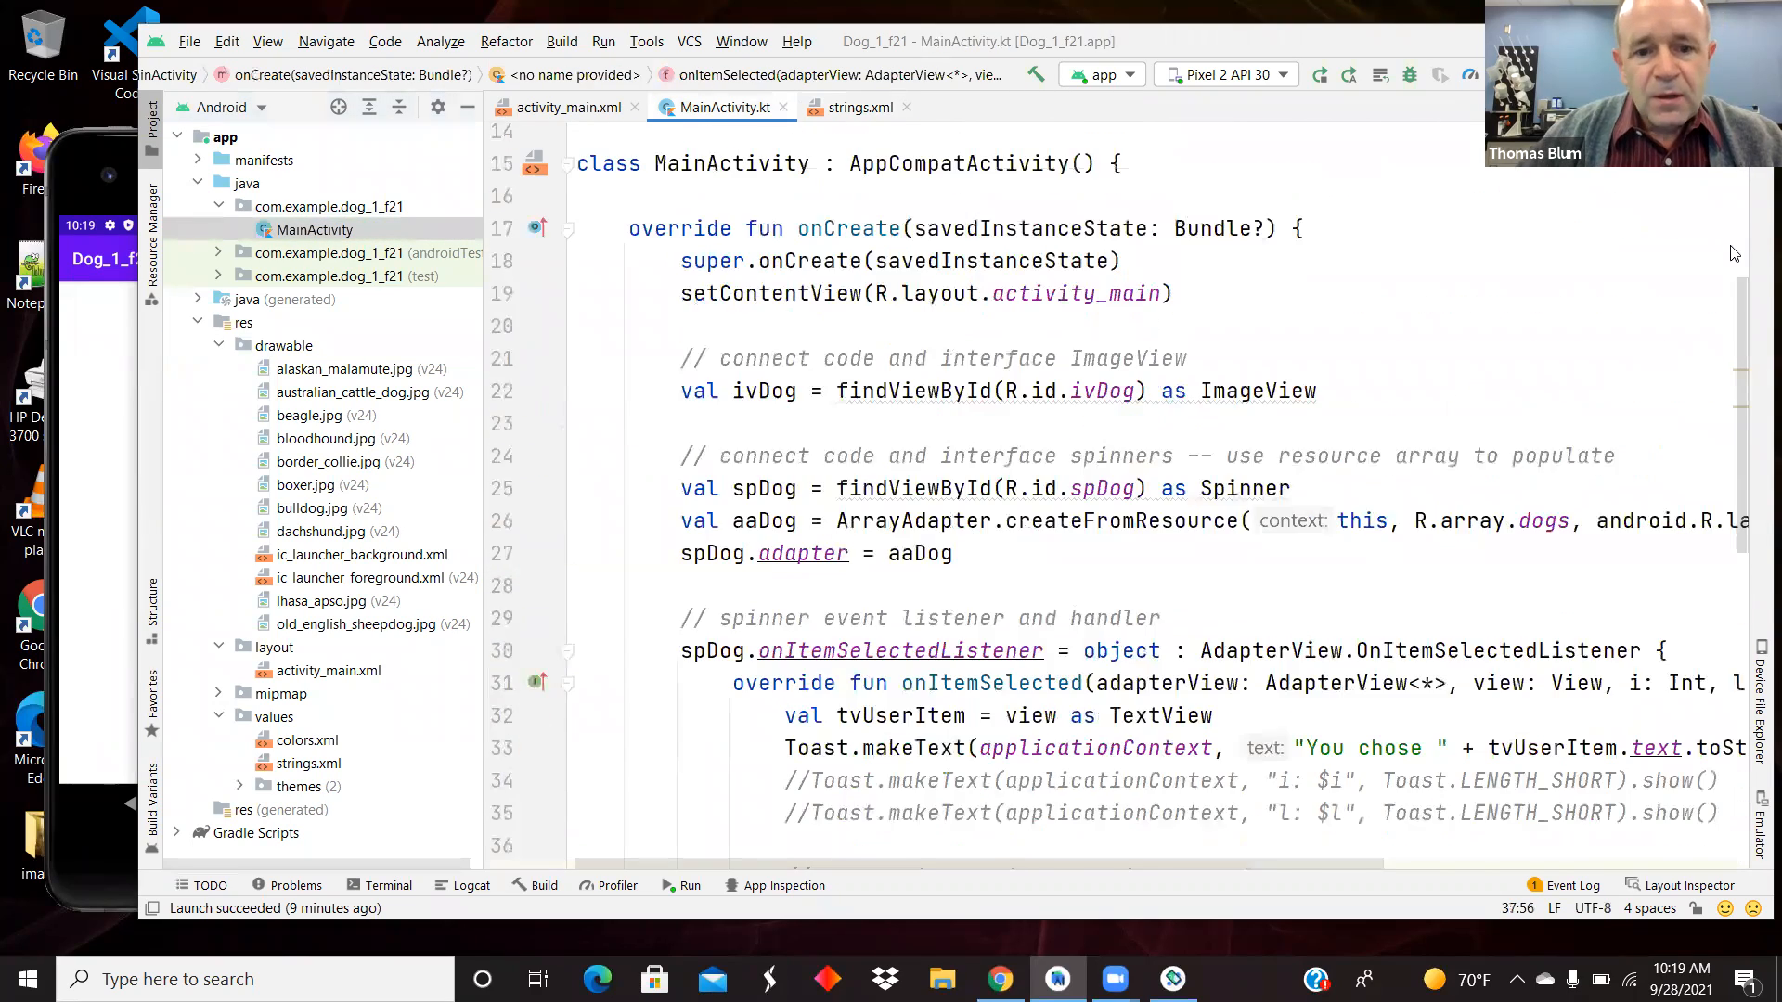
Step: Add the comment '// "when" is Kotlin's version of switch' and compare aaDog with strings.xml
text(// "when" is Kotlin's version of switch)
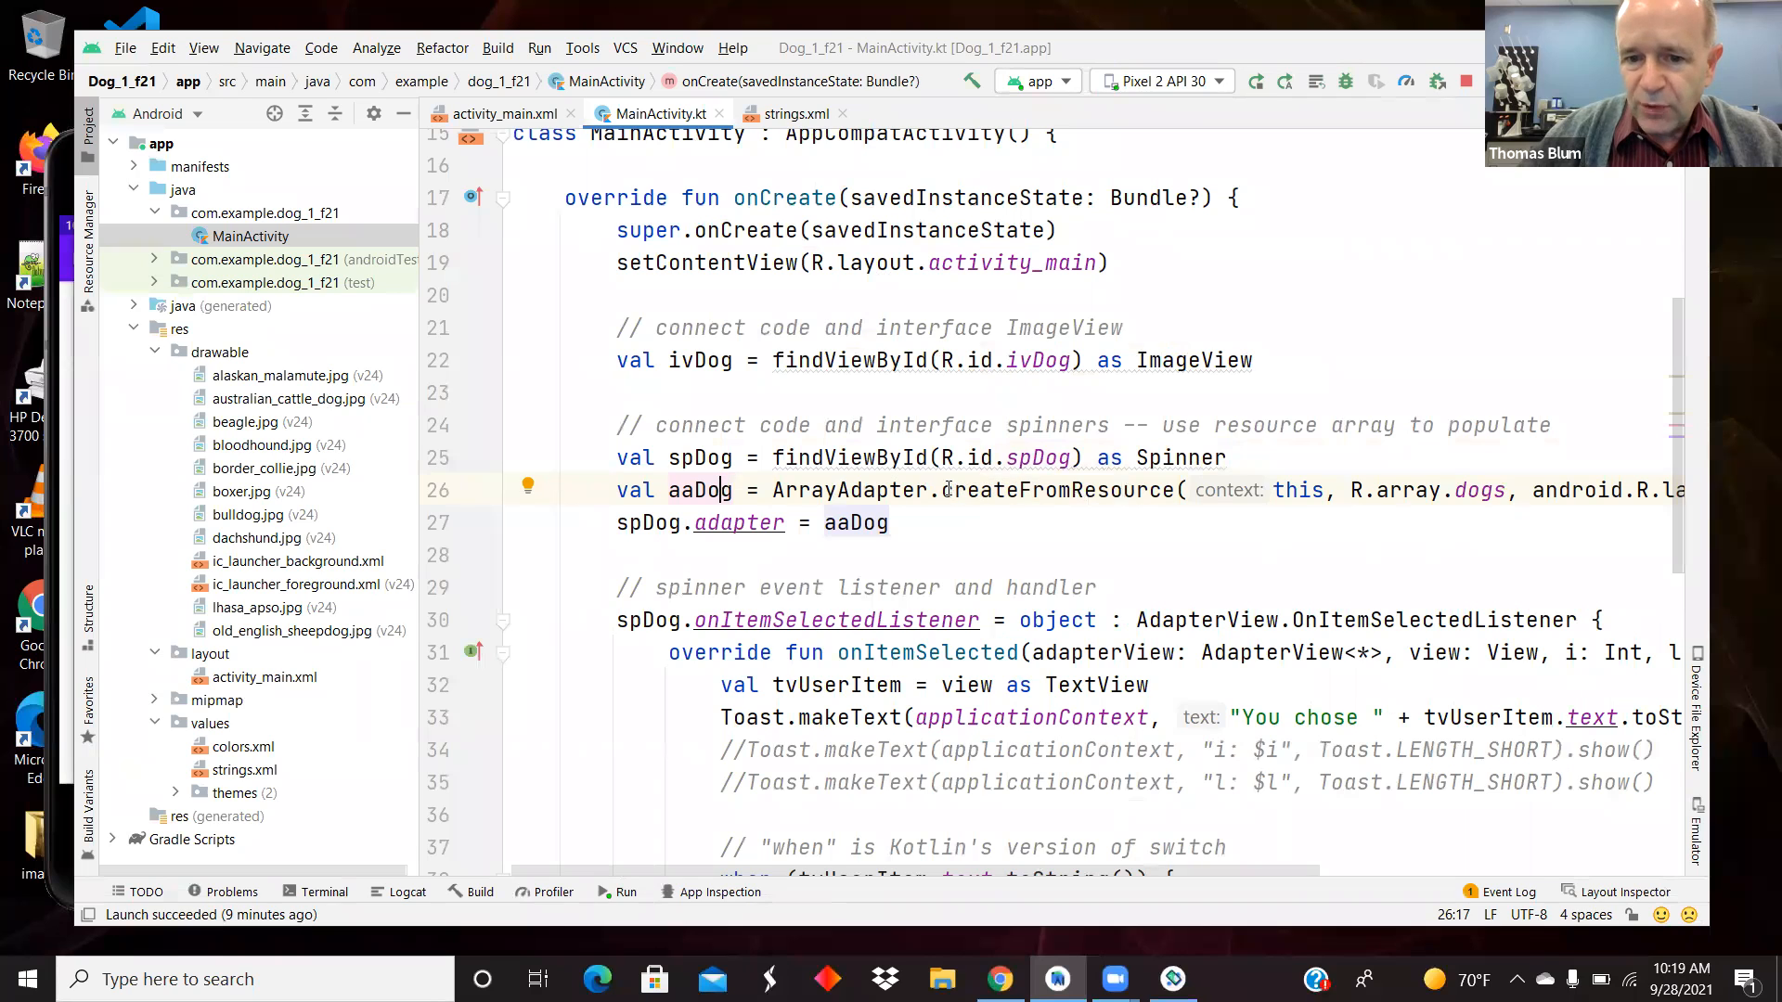
double_click(1060, 490)
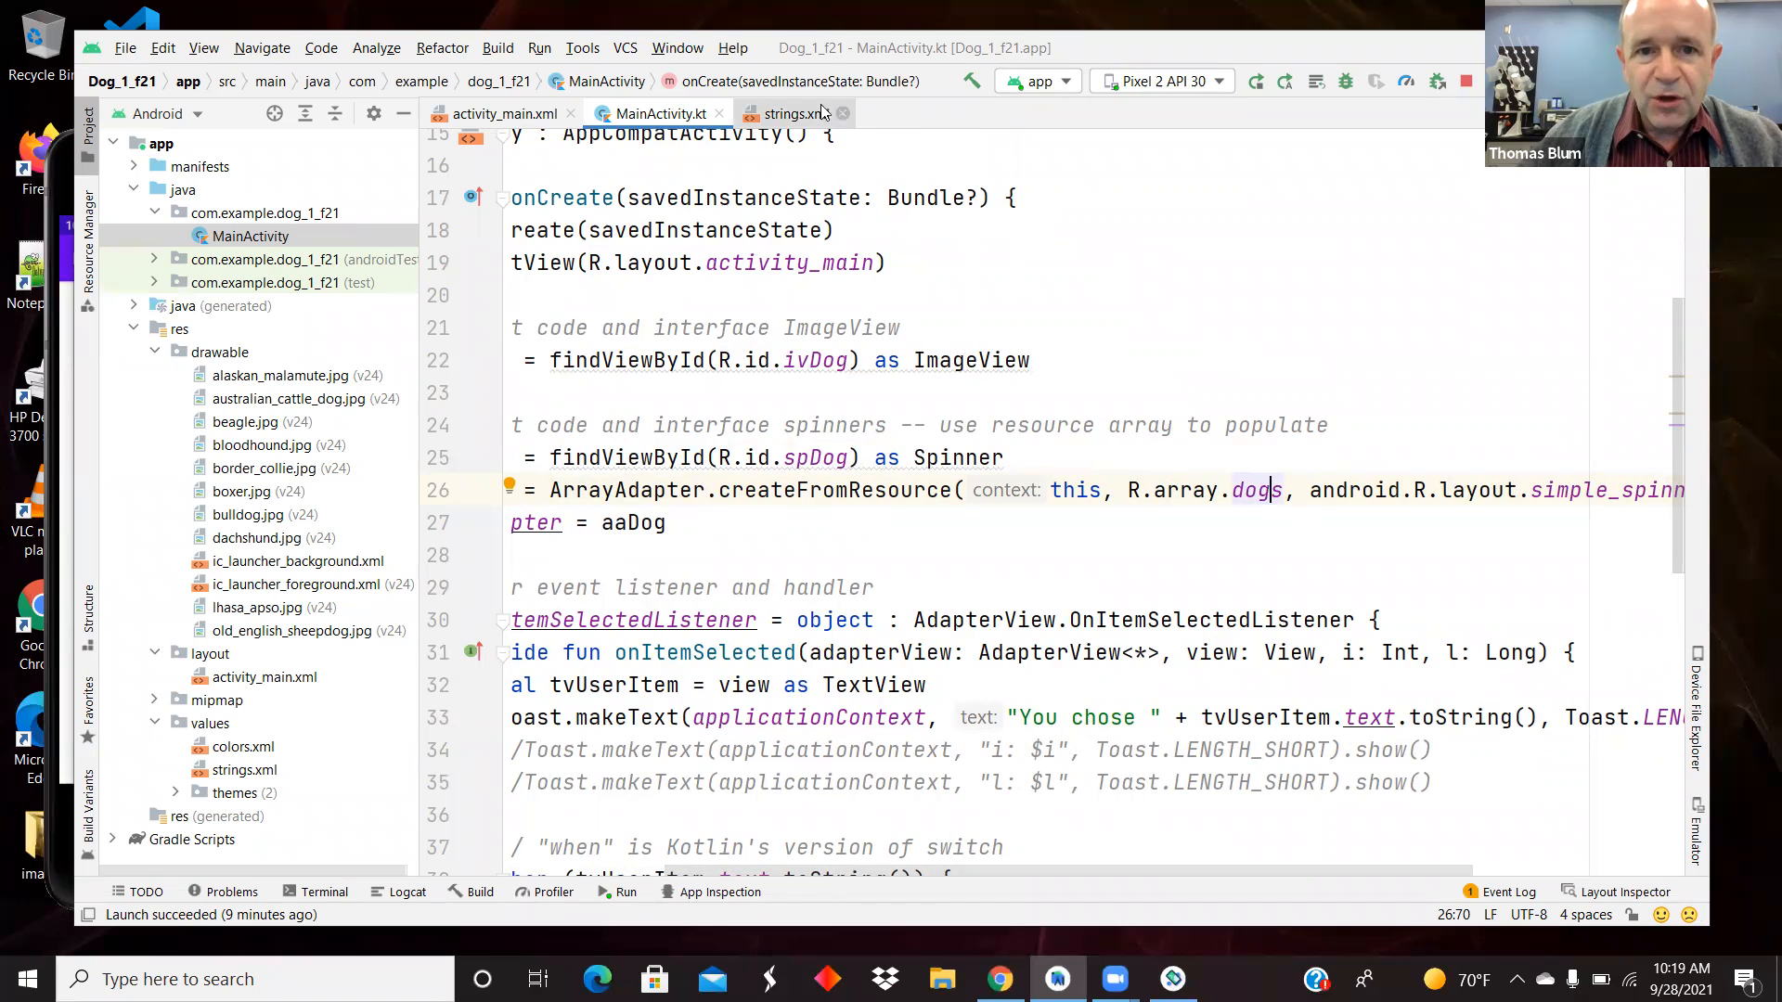
click(792, 112)
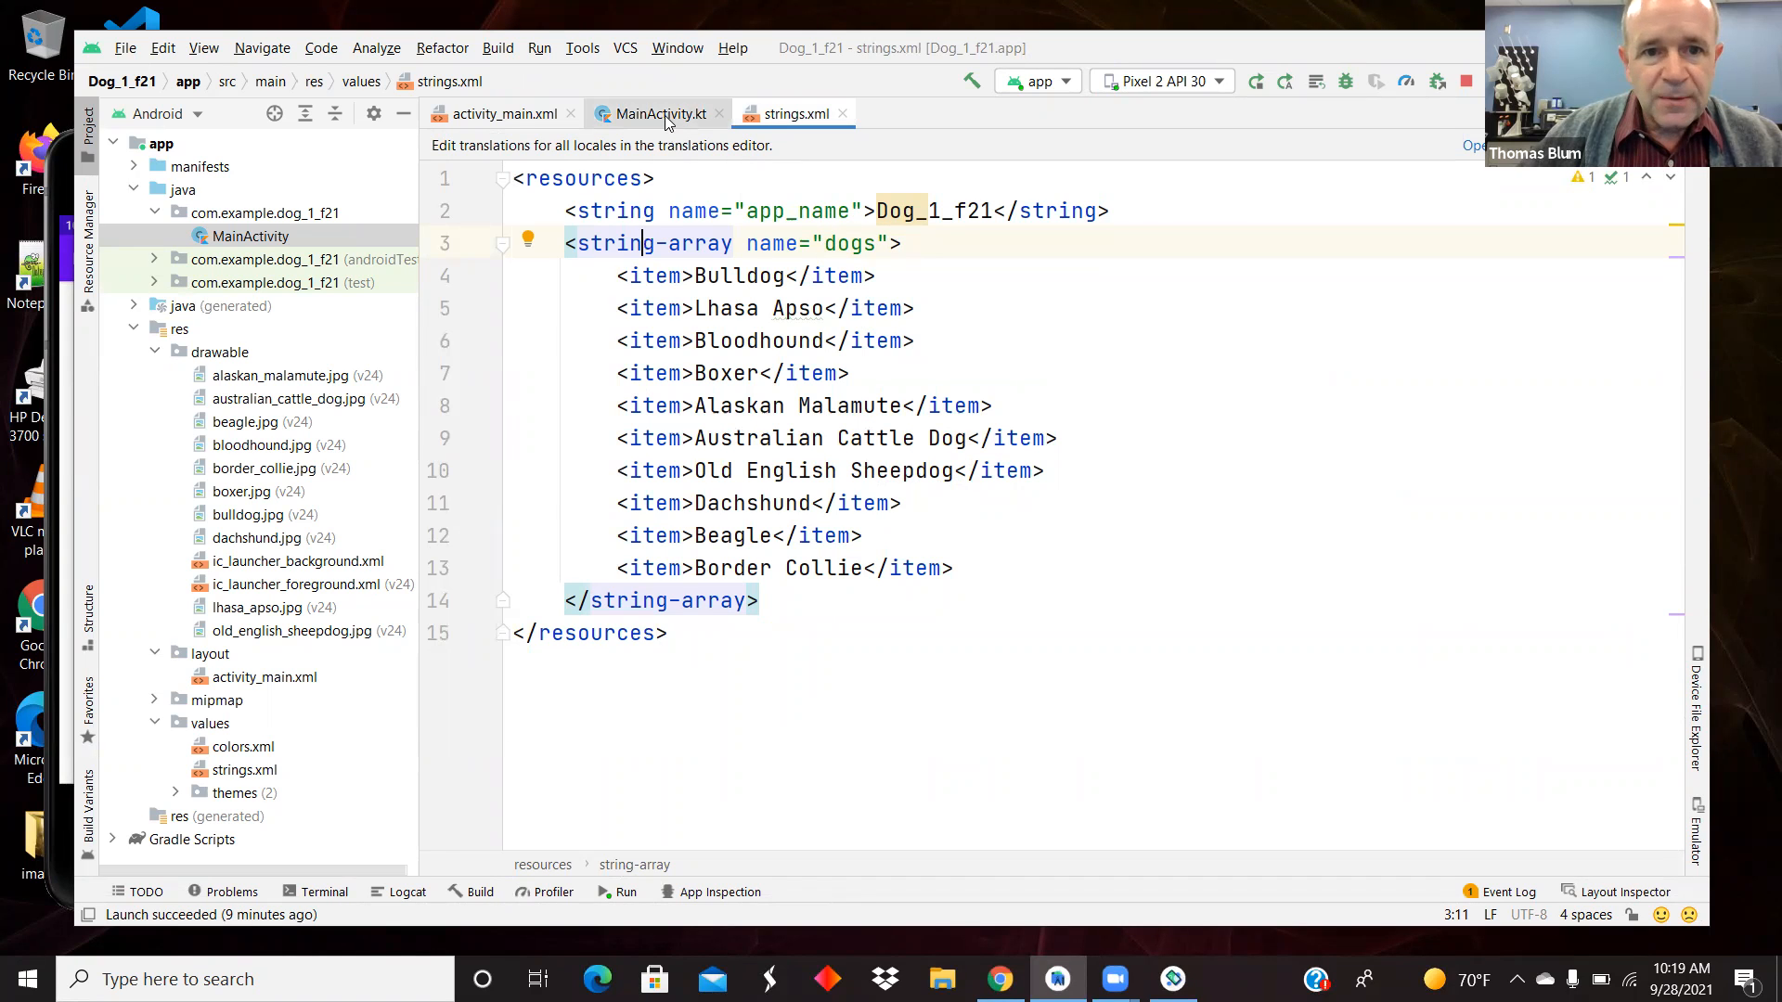
click(657, 113)
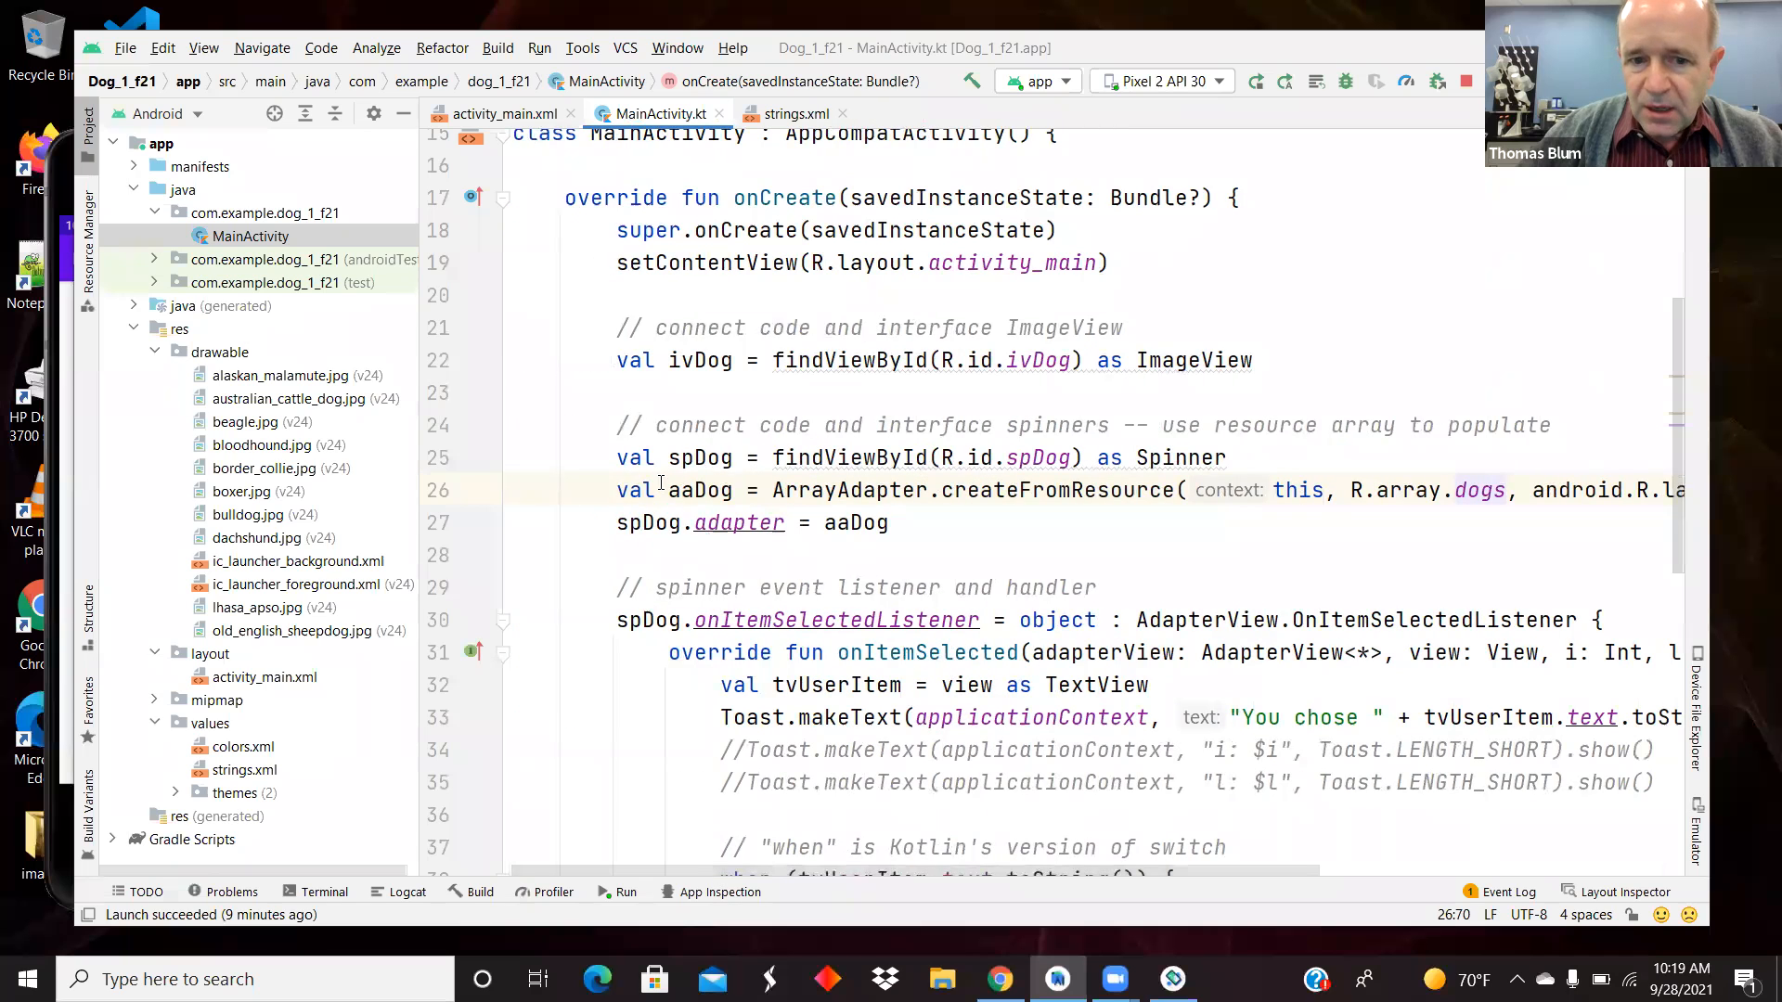
drag(616, 490, 897, 522)
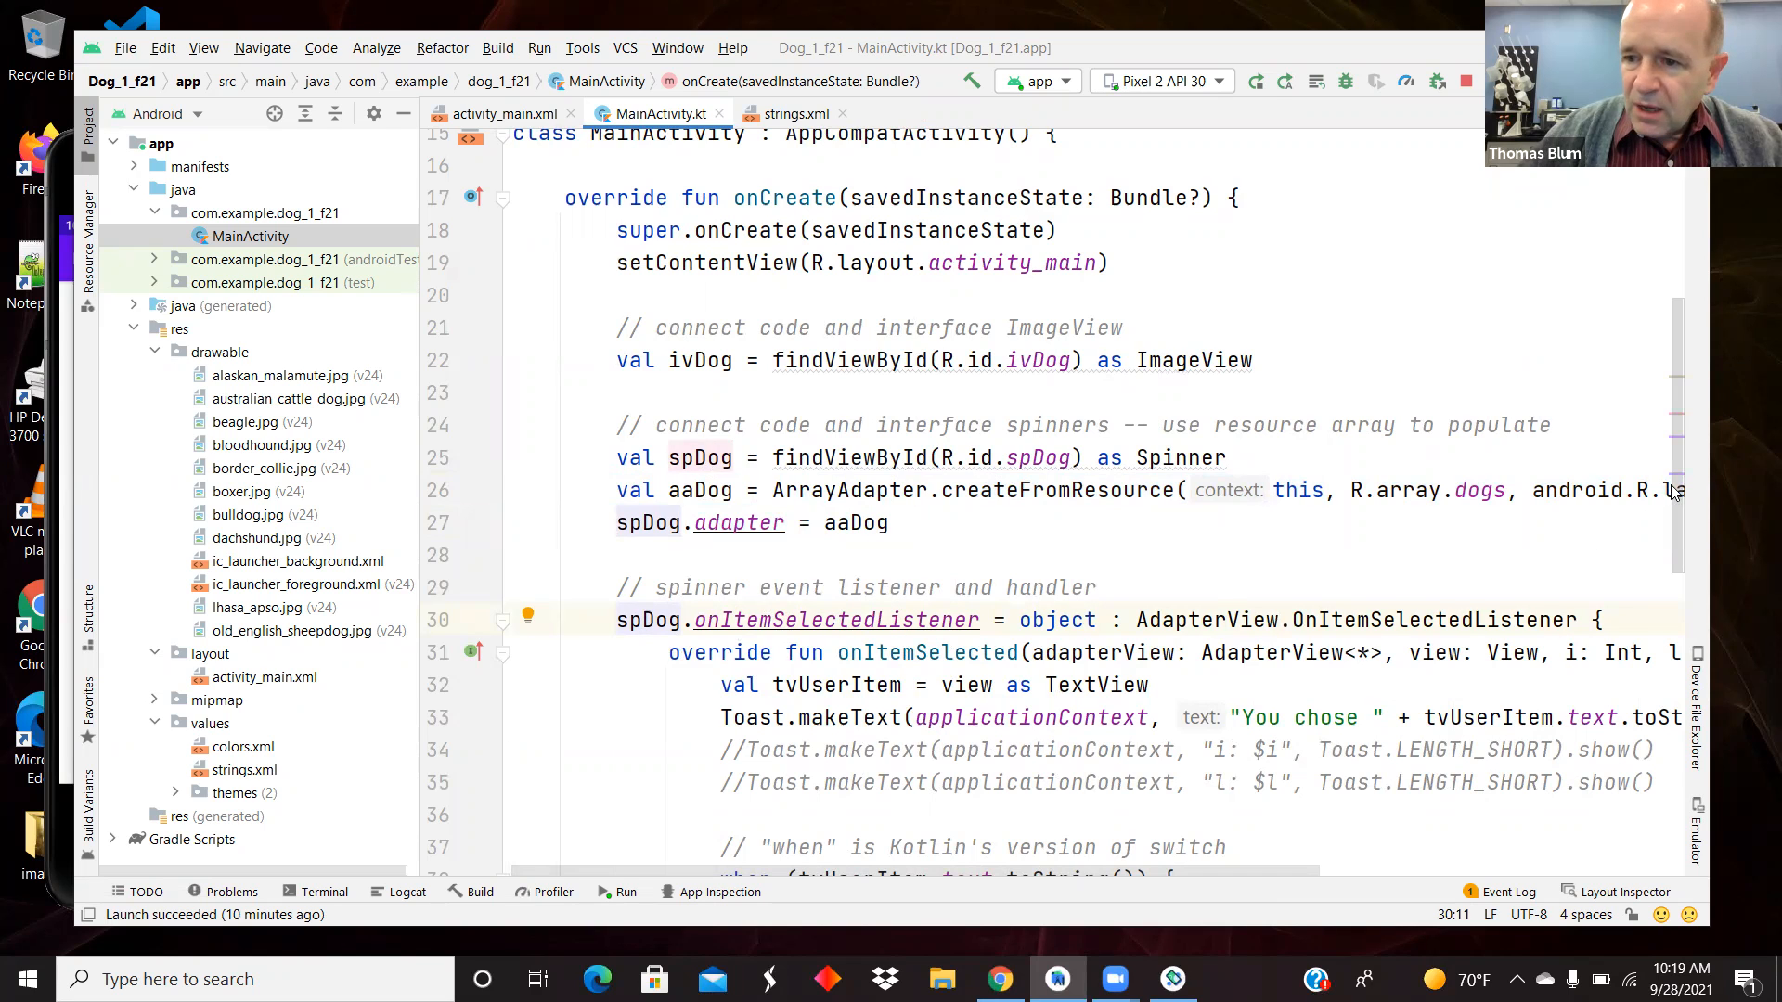
scroll(down, 3)
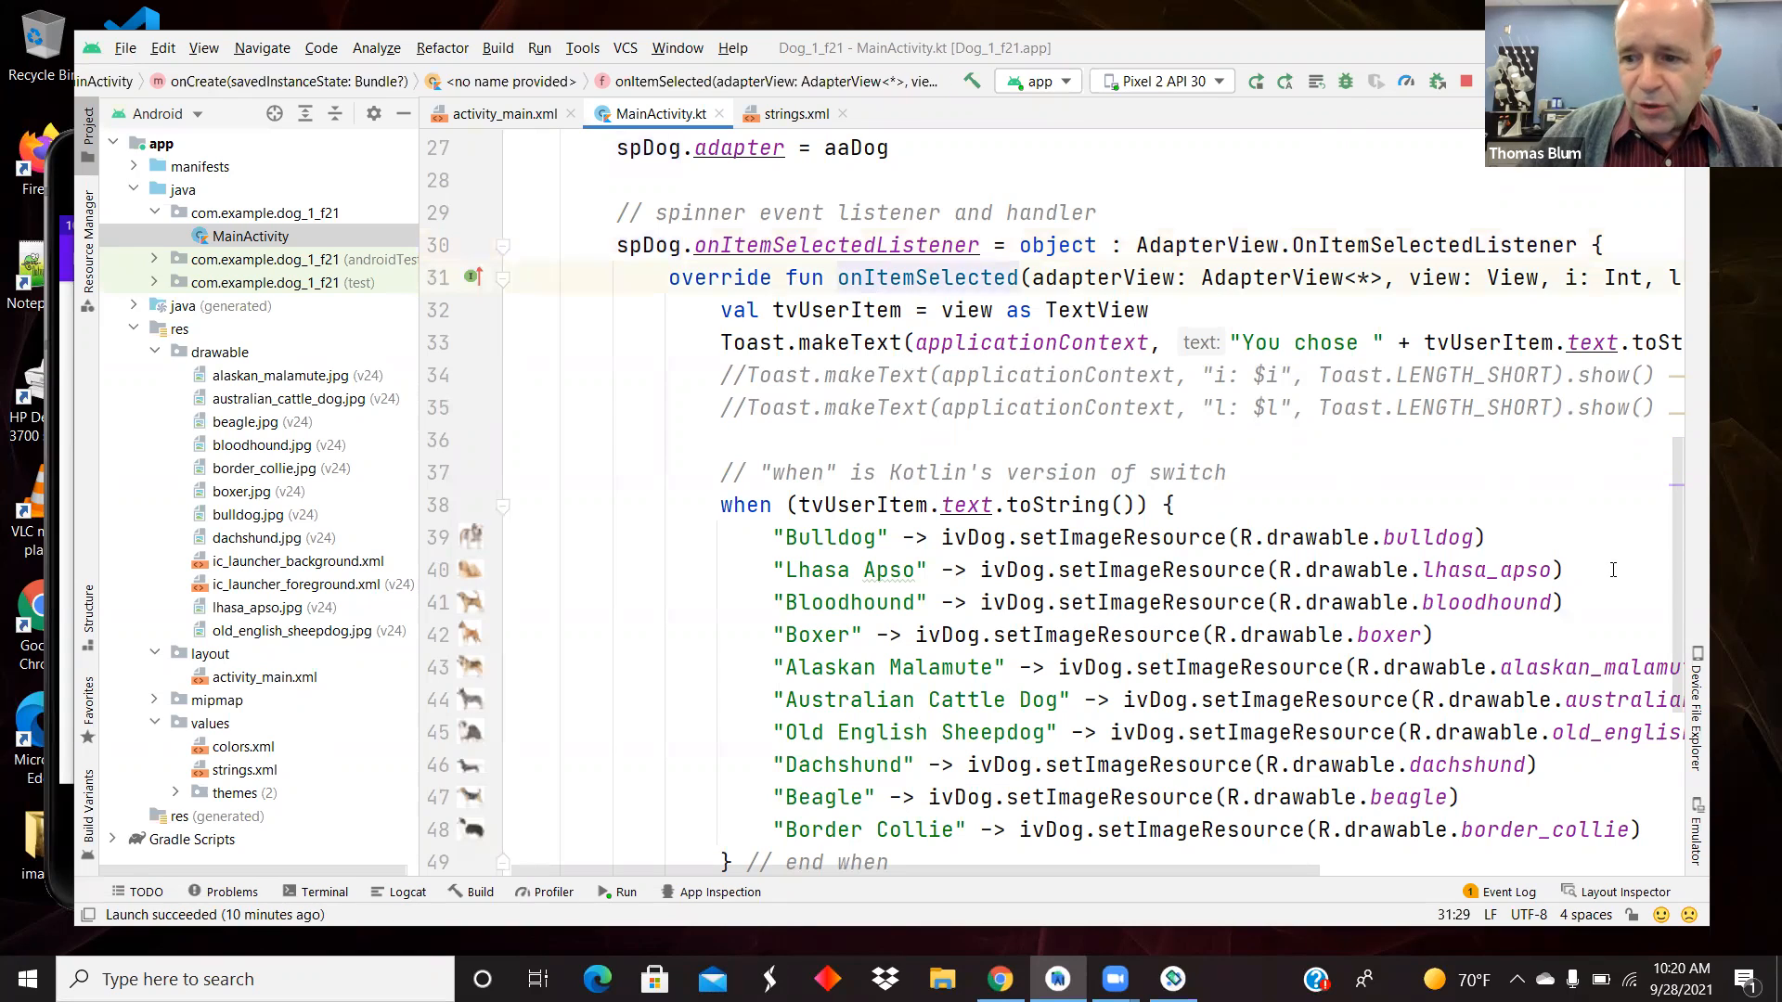
scroll(down, 3)
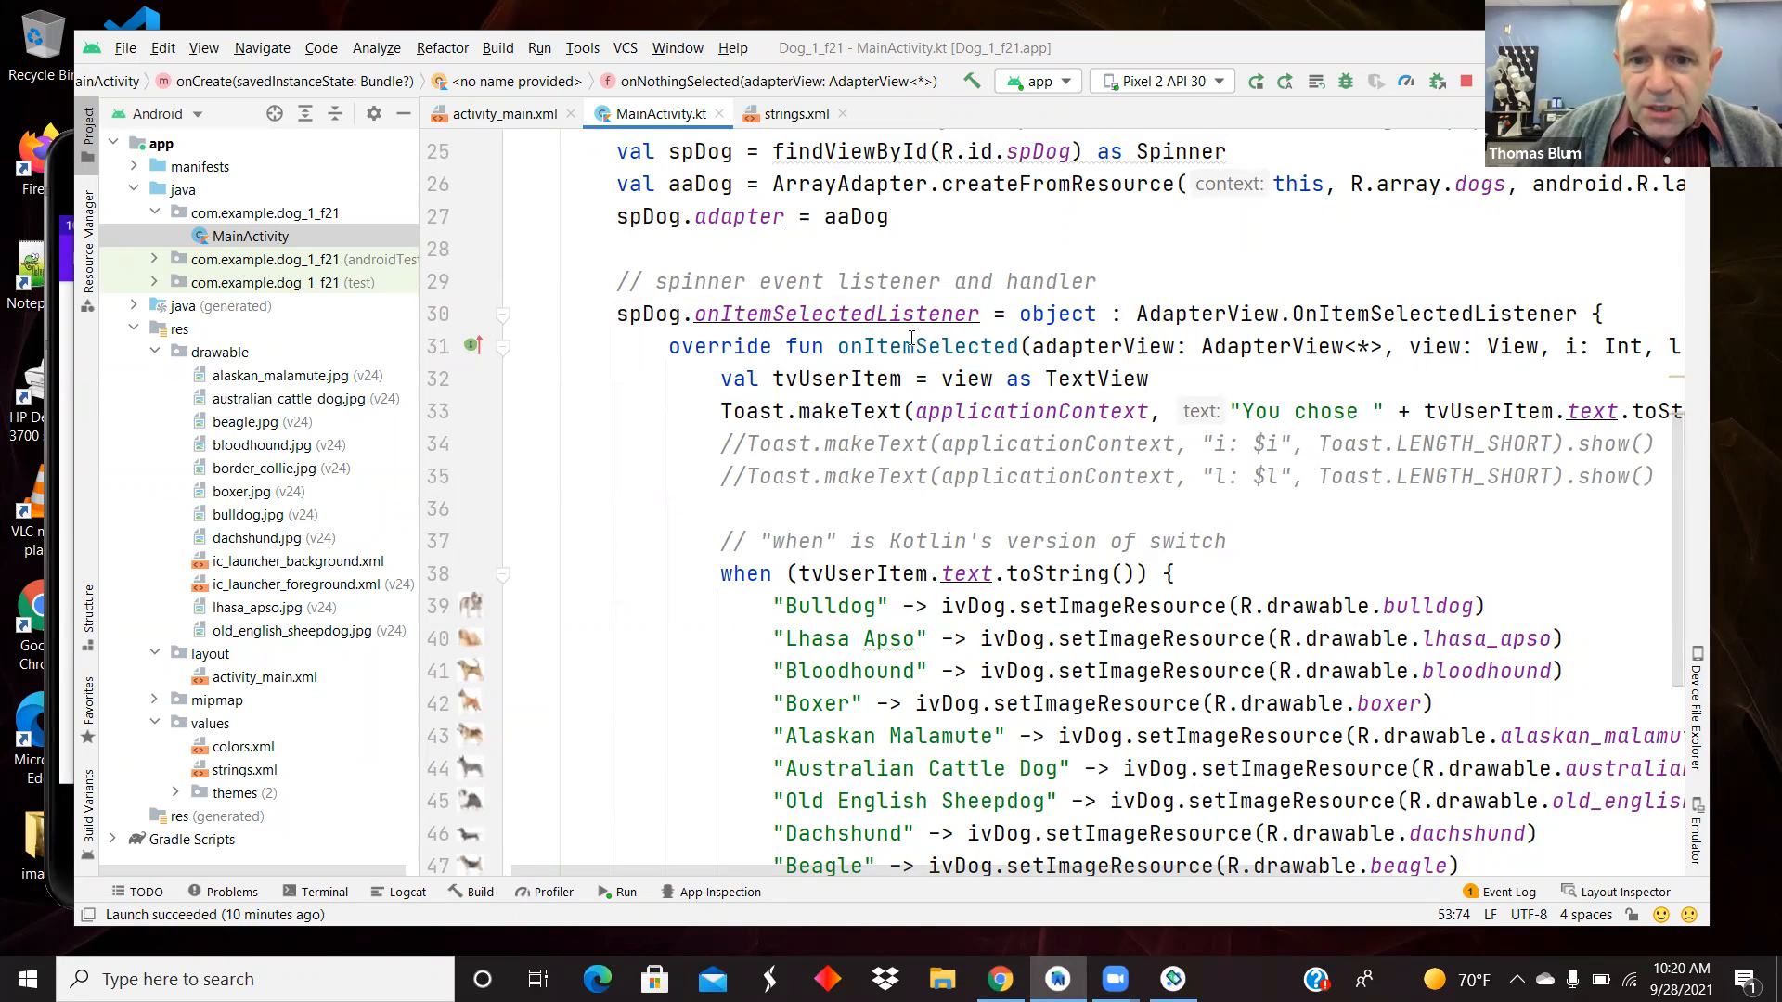
Step: Click into the spinner's item-selected listener code
click(909, 347)
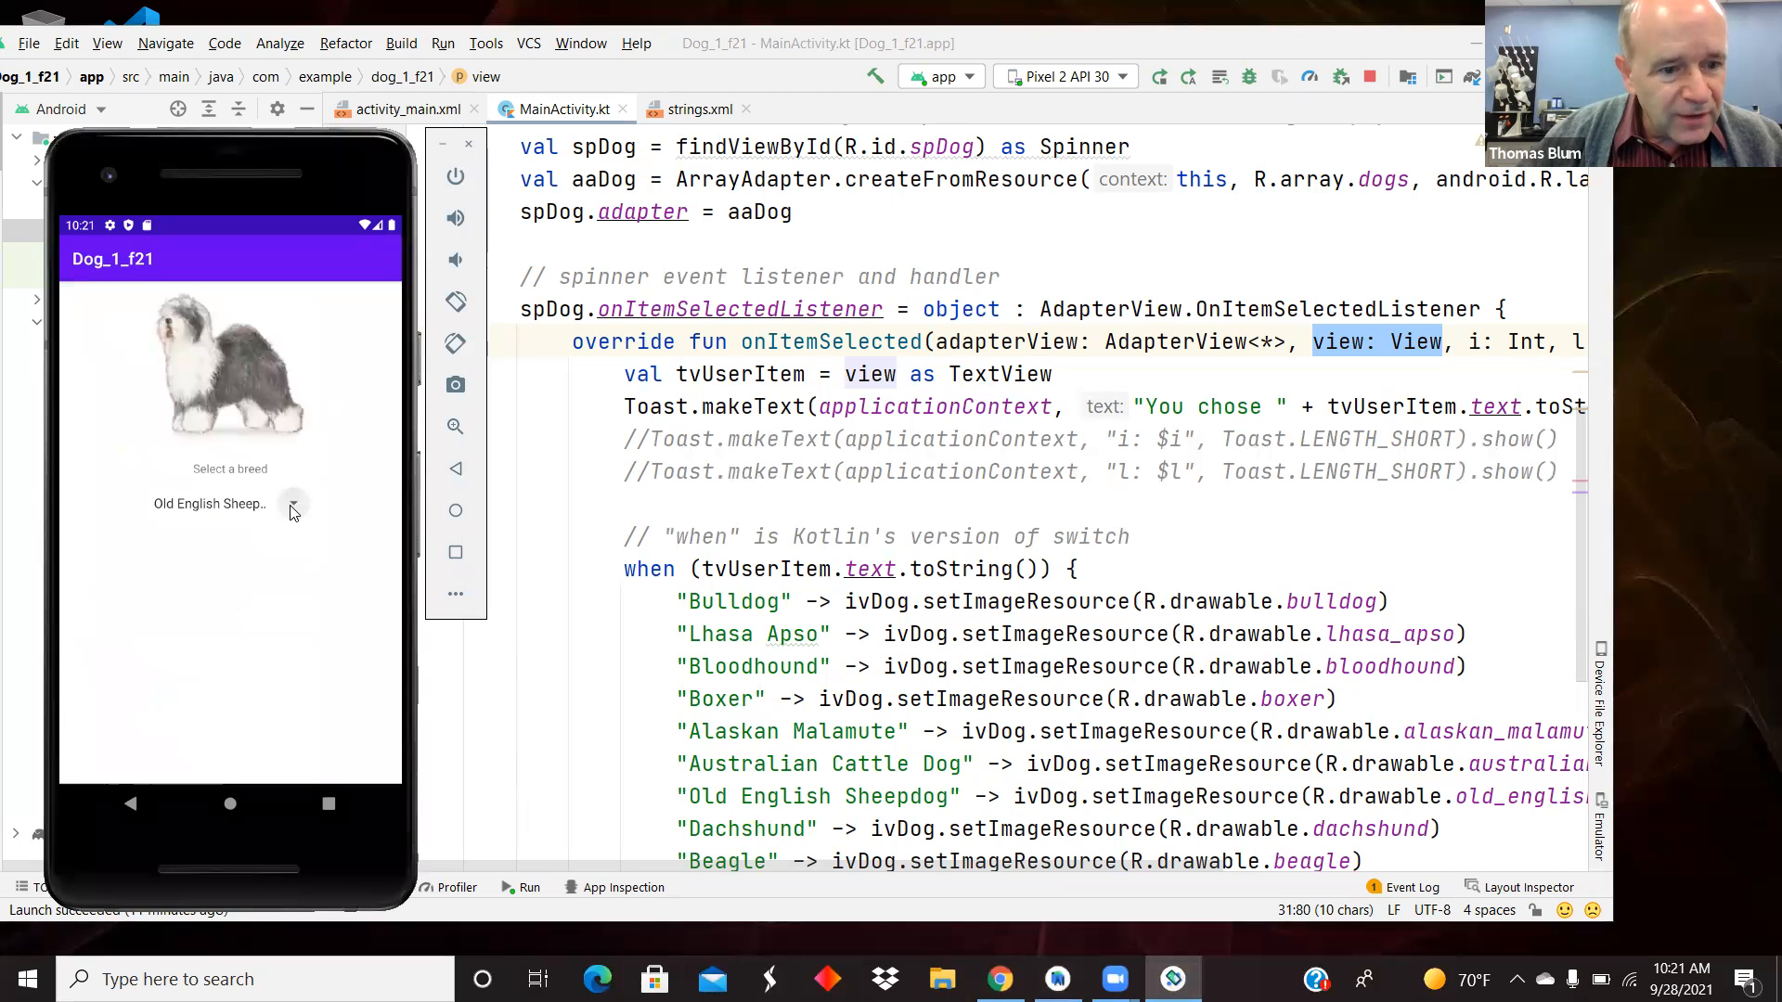
Step: Open the breed spinner in the running app and pick a different breed
click(229, 503)
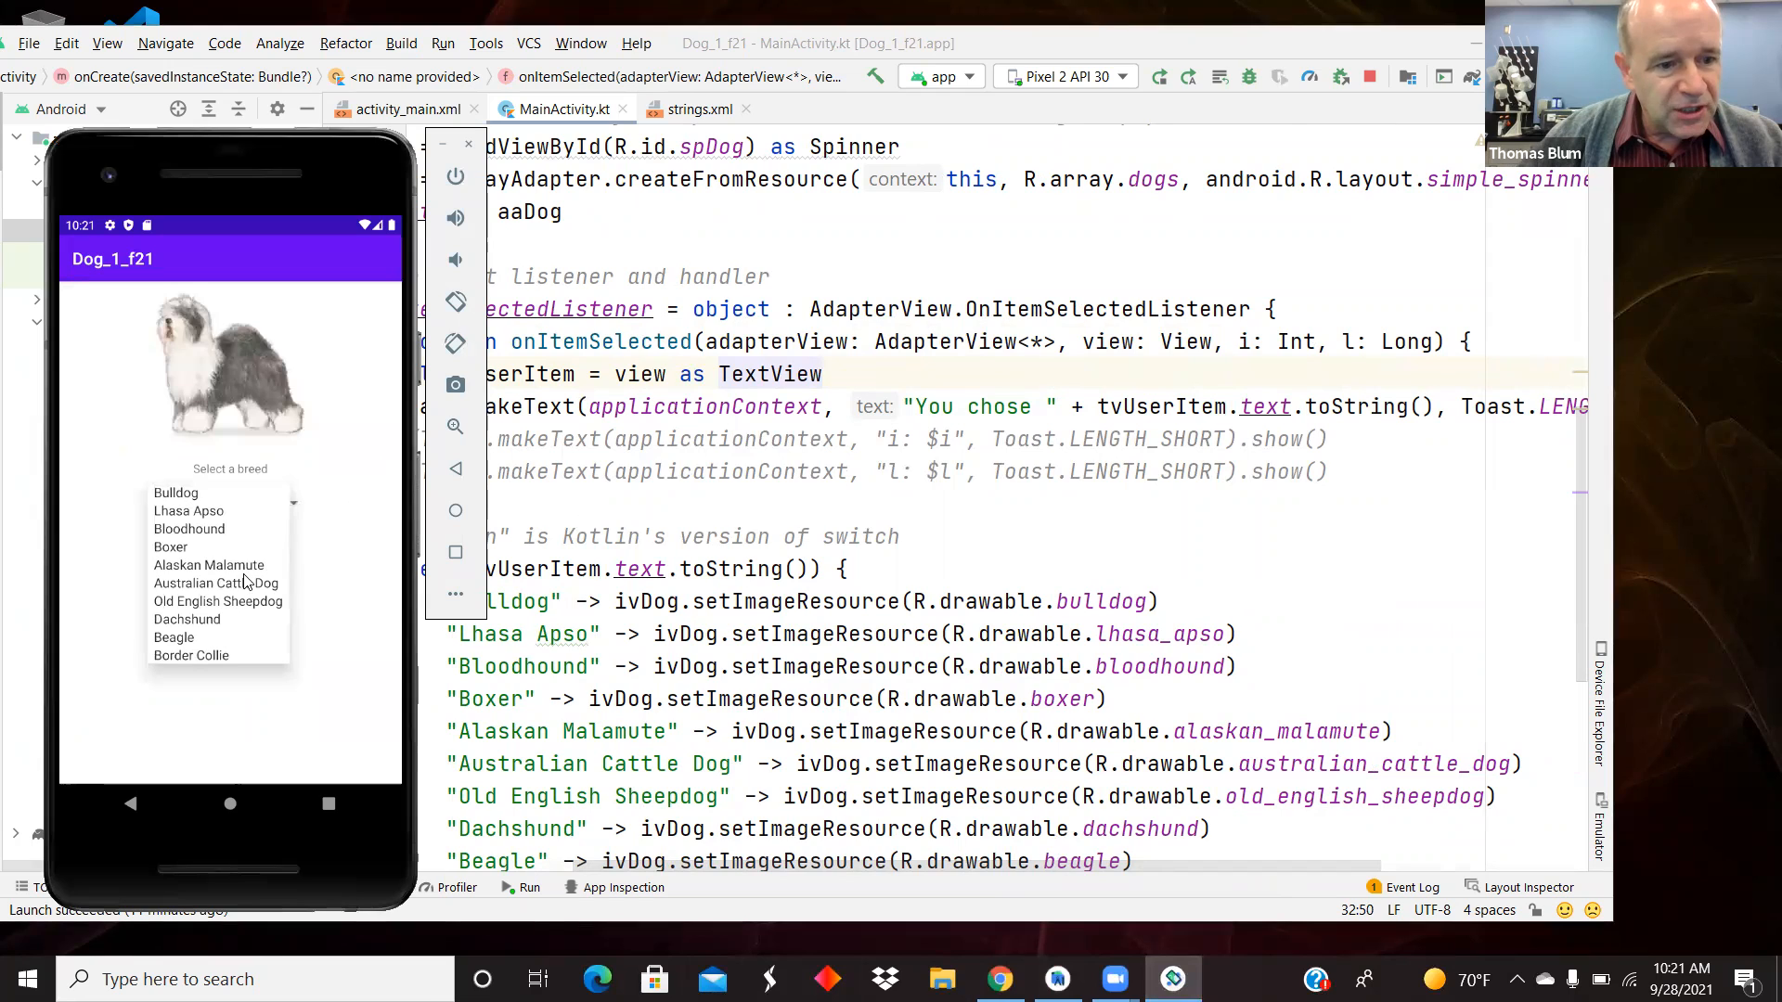
click(187, 619)
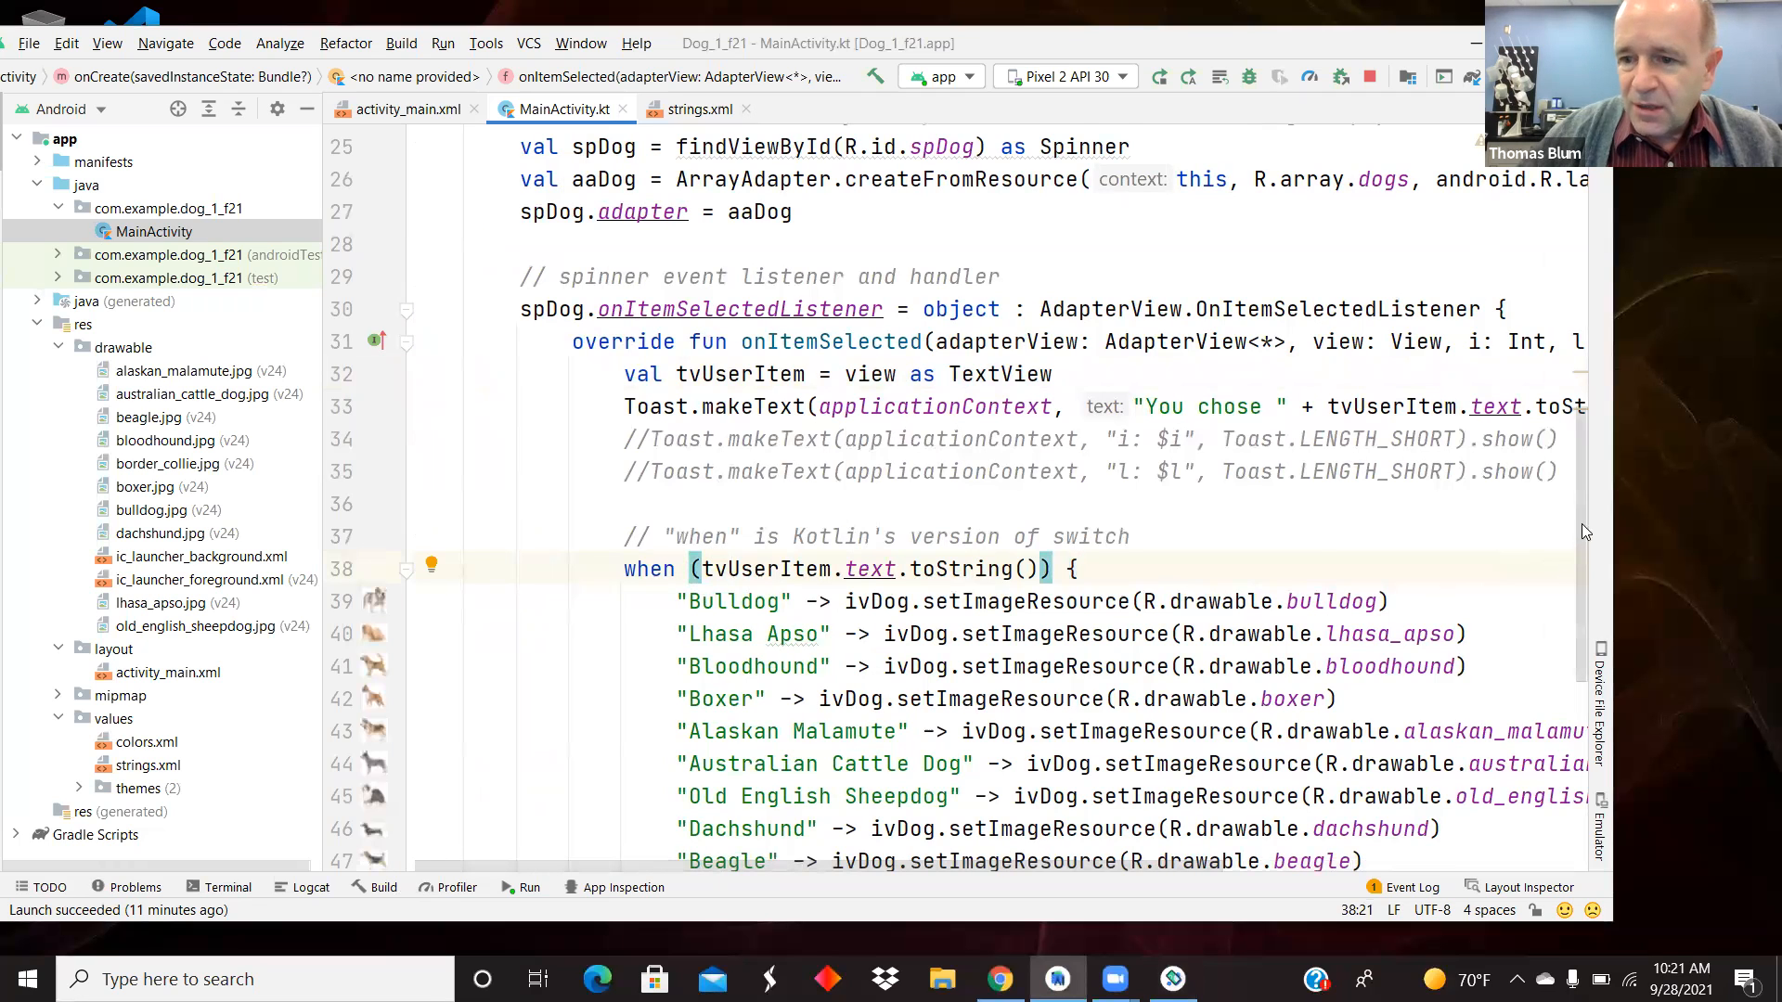
scroll(down, 3)
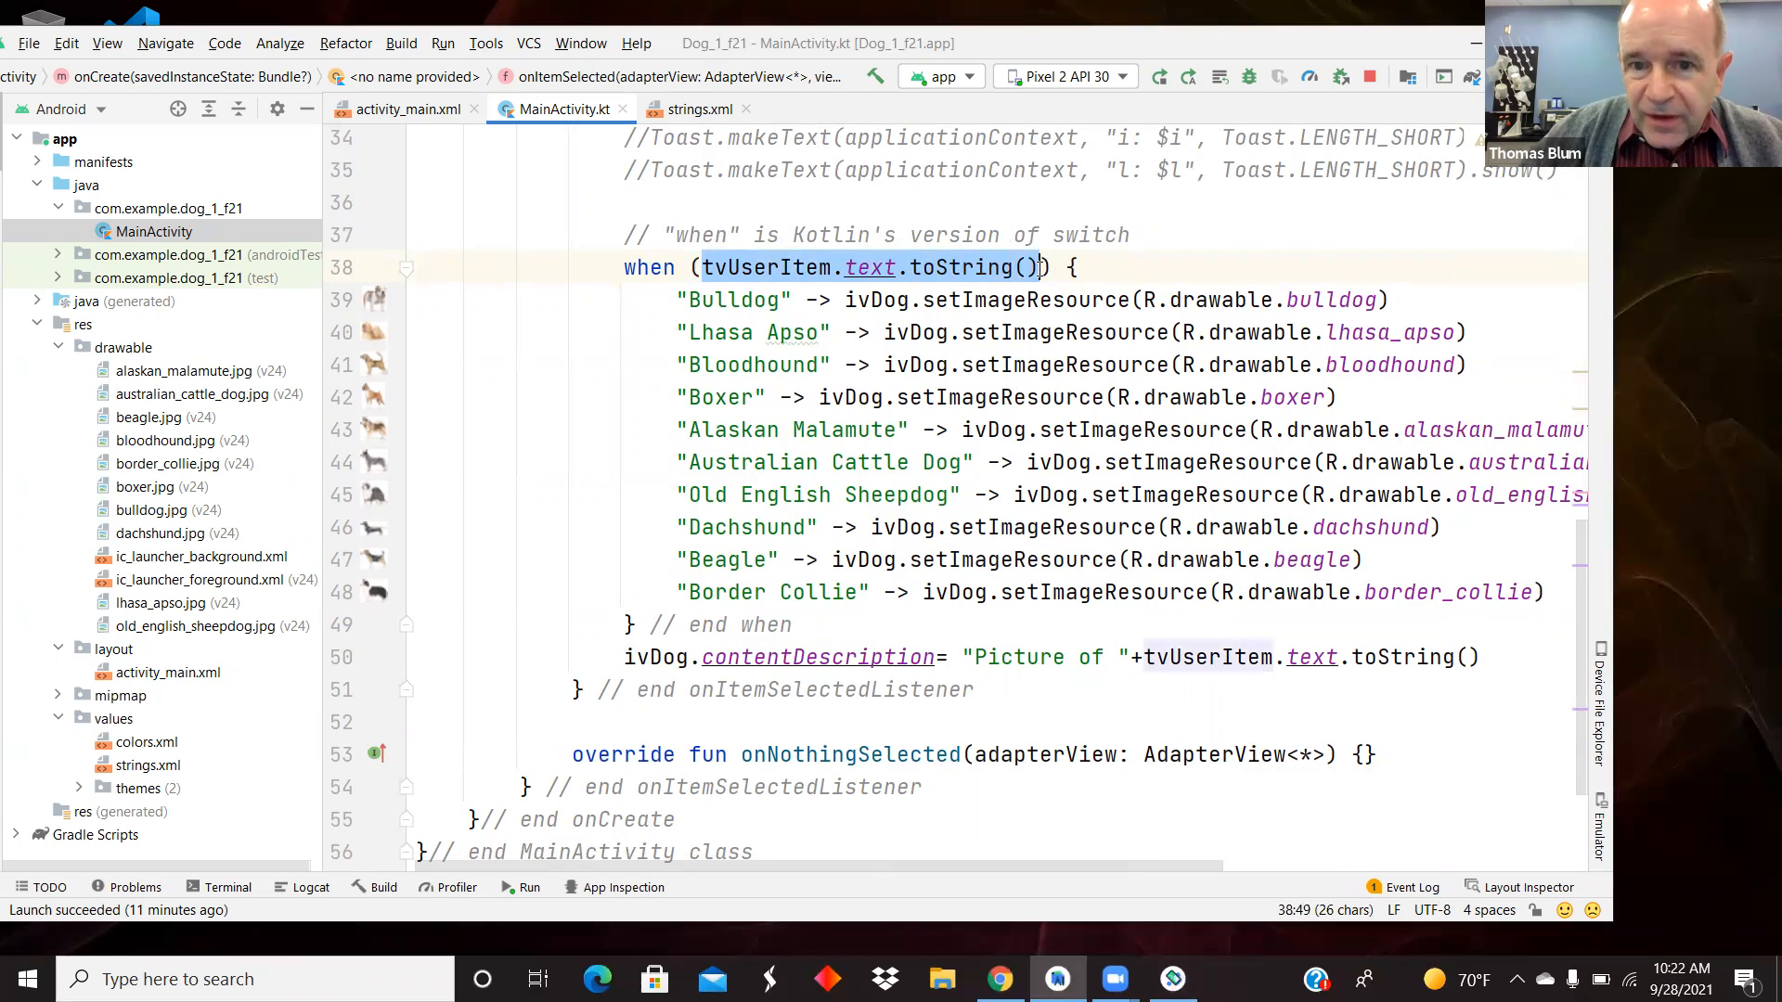
mouse_move(948, 267)
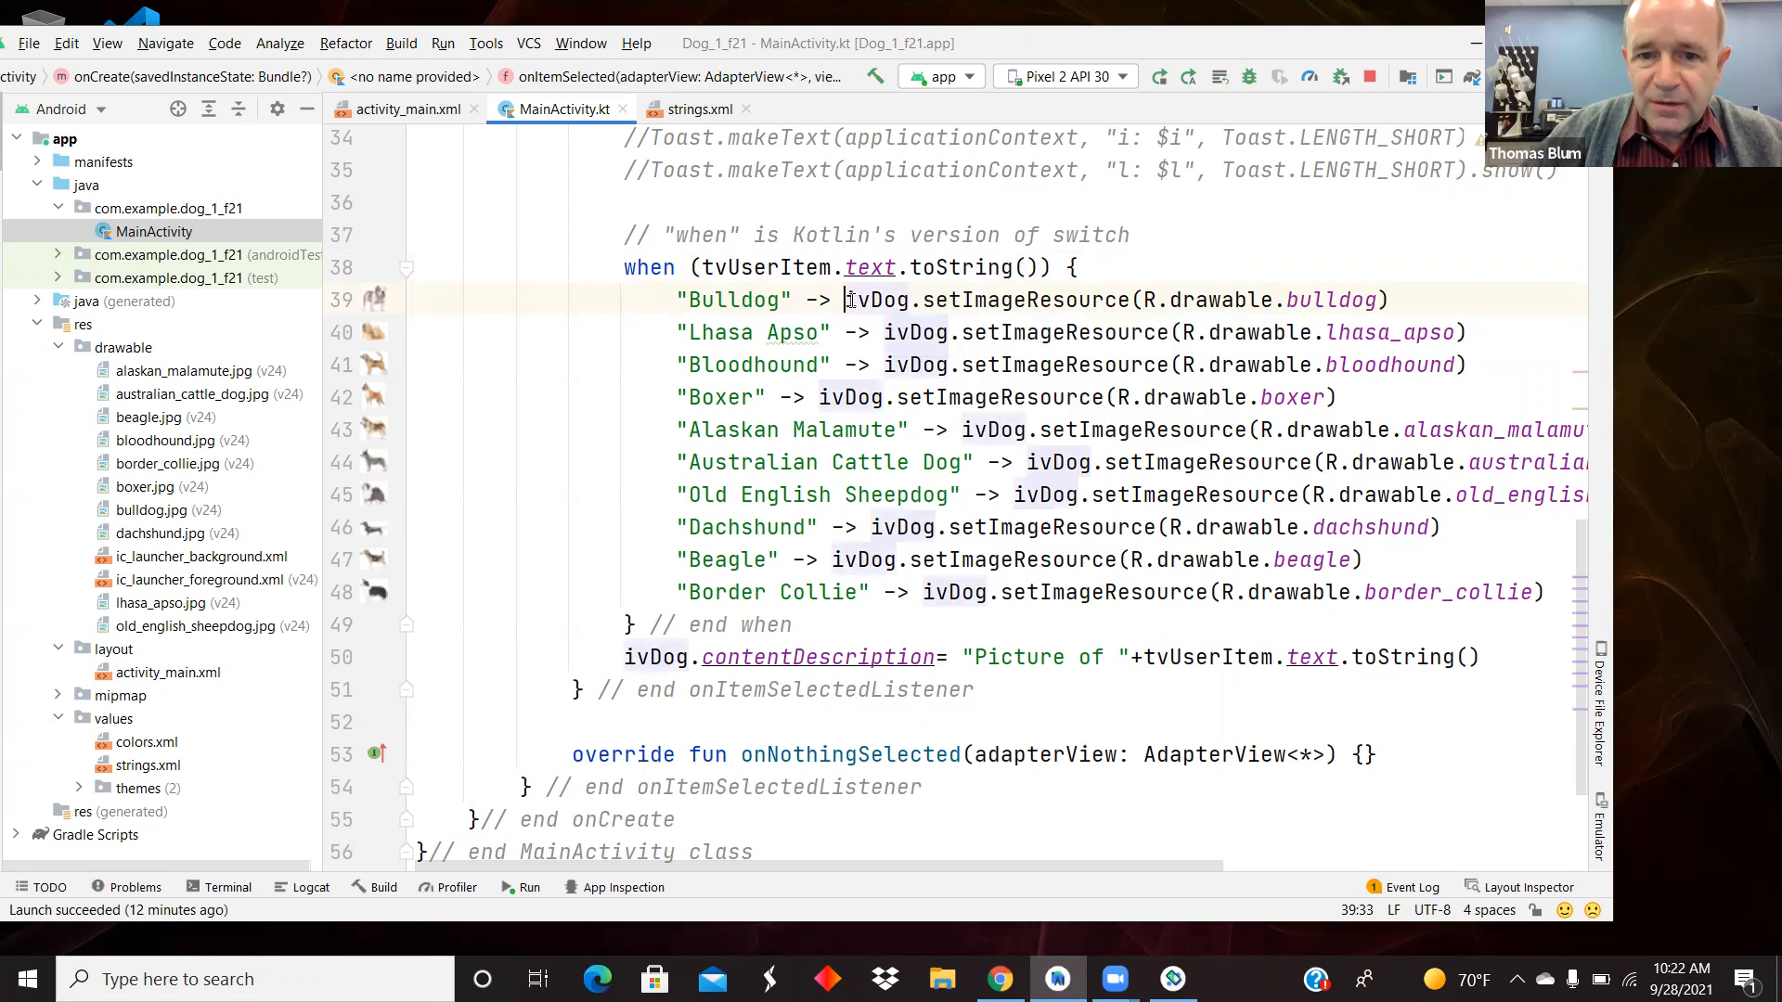
double_click(875, 299)
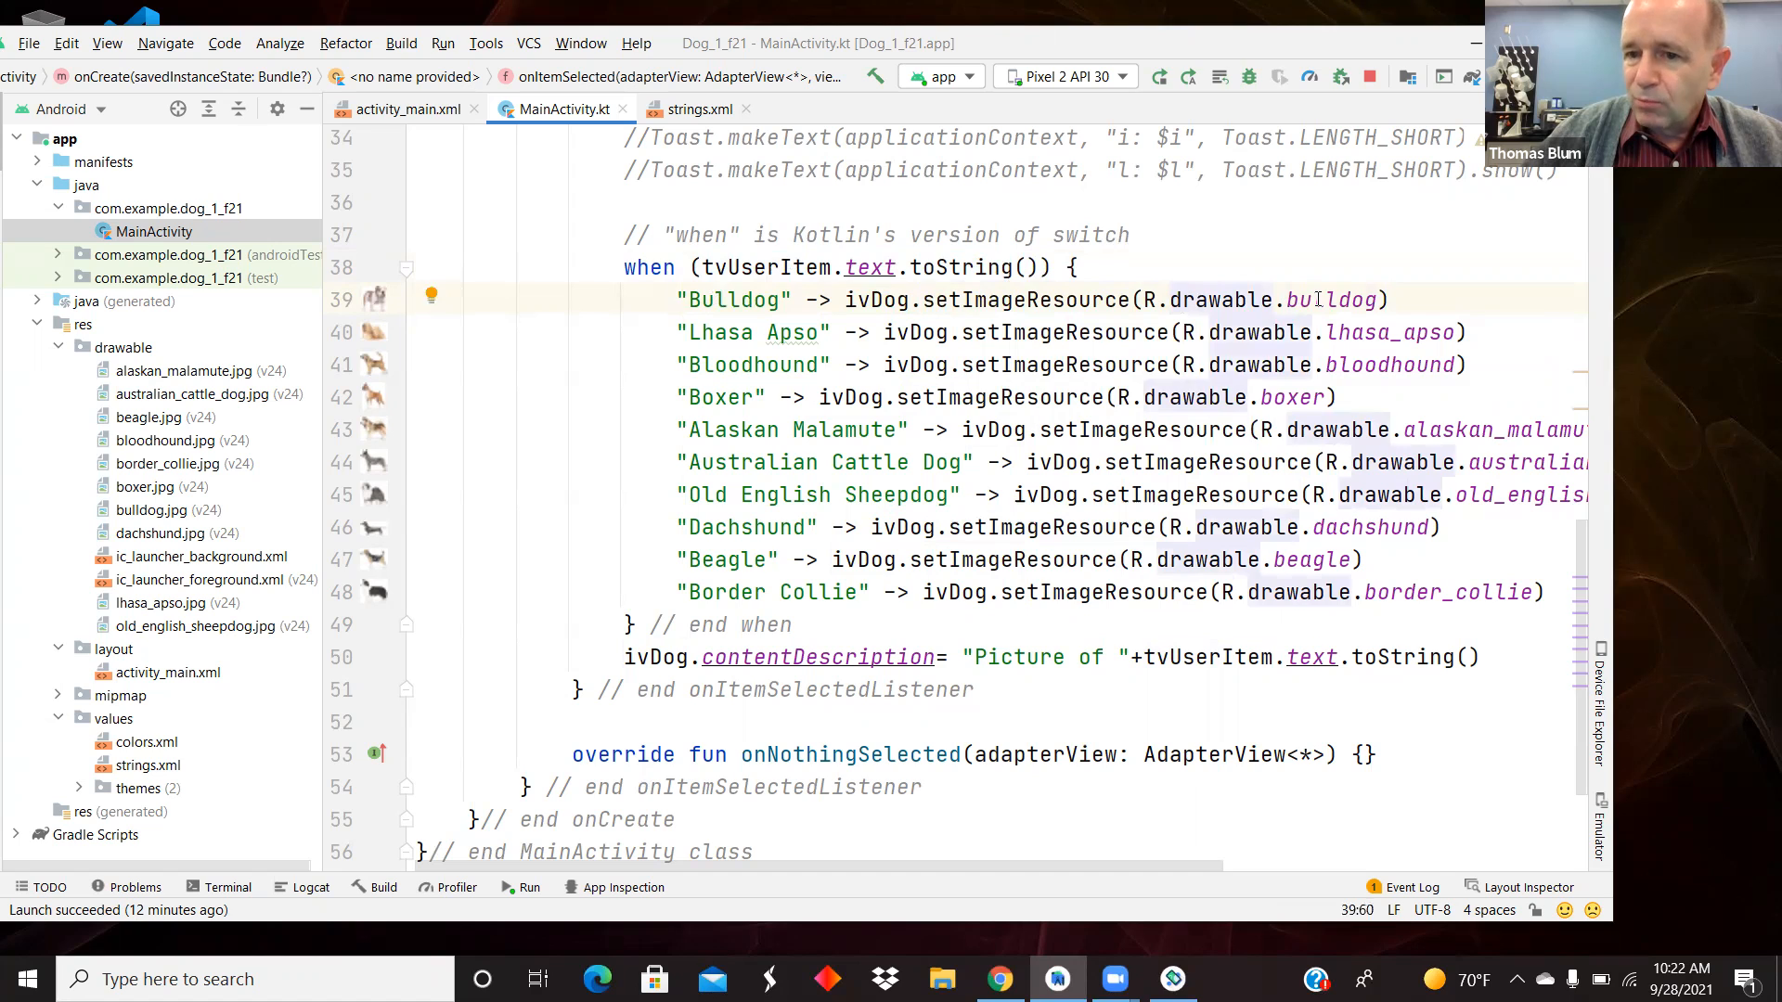
click(1347, 333)
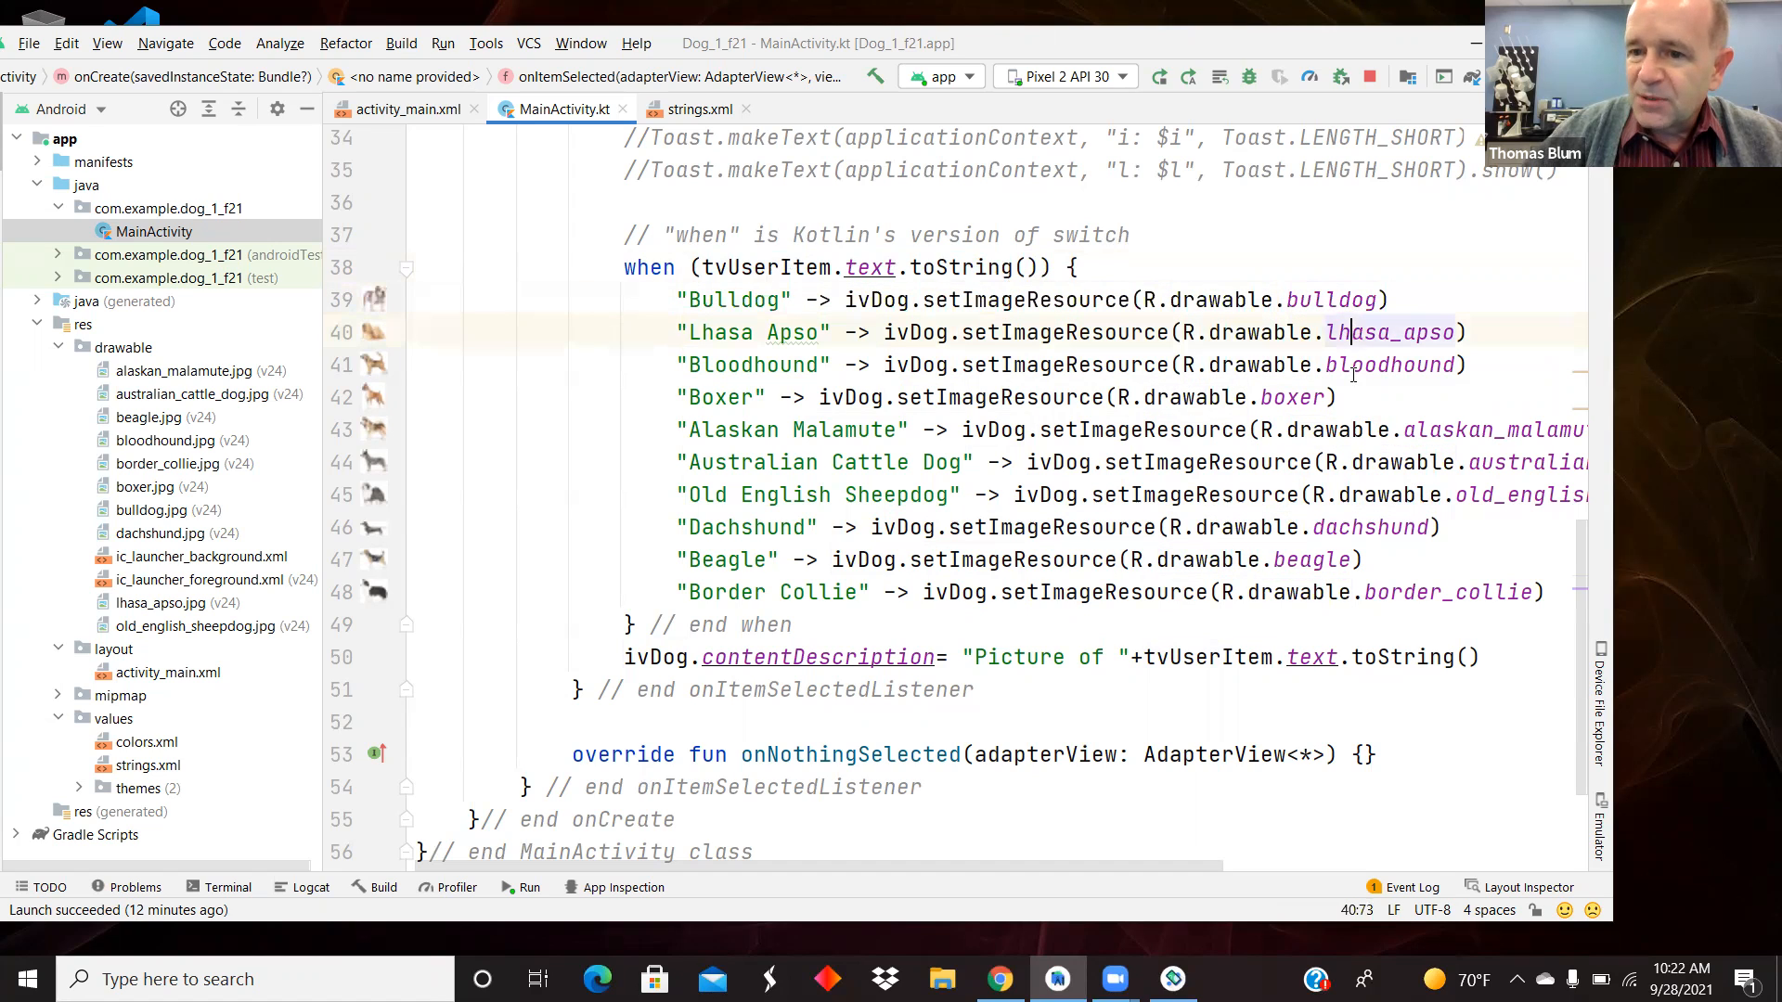